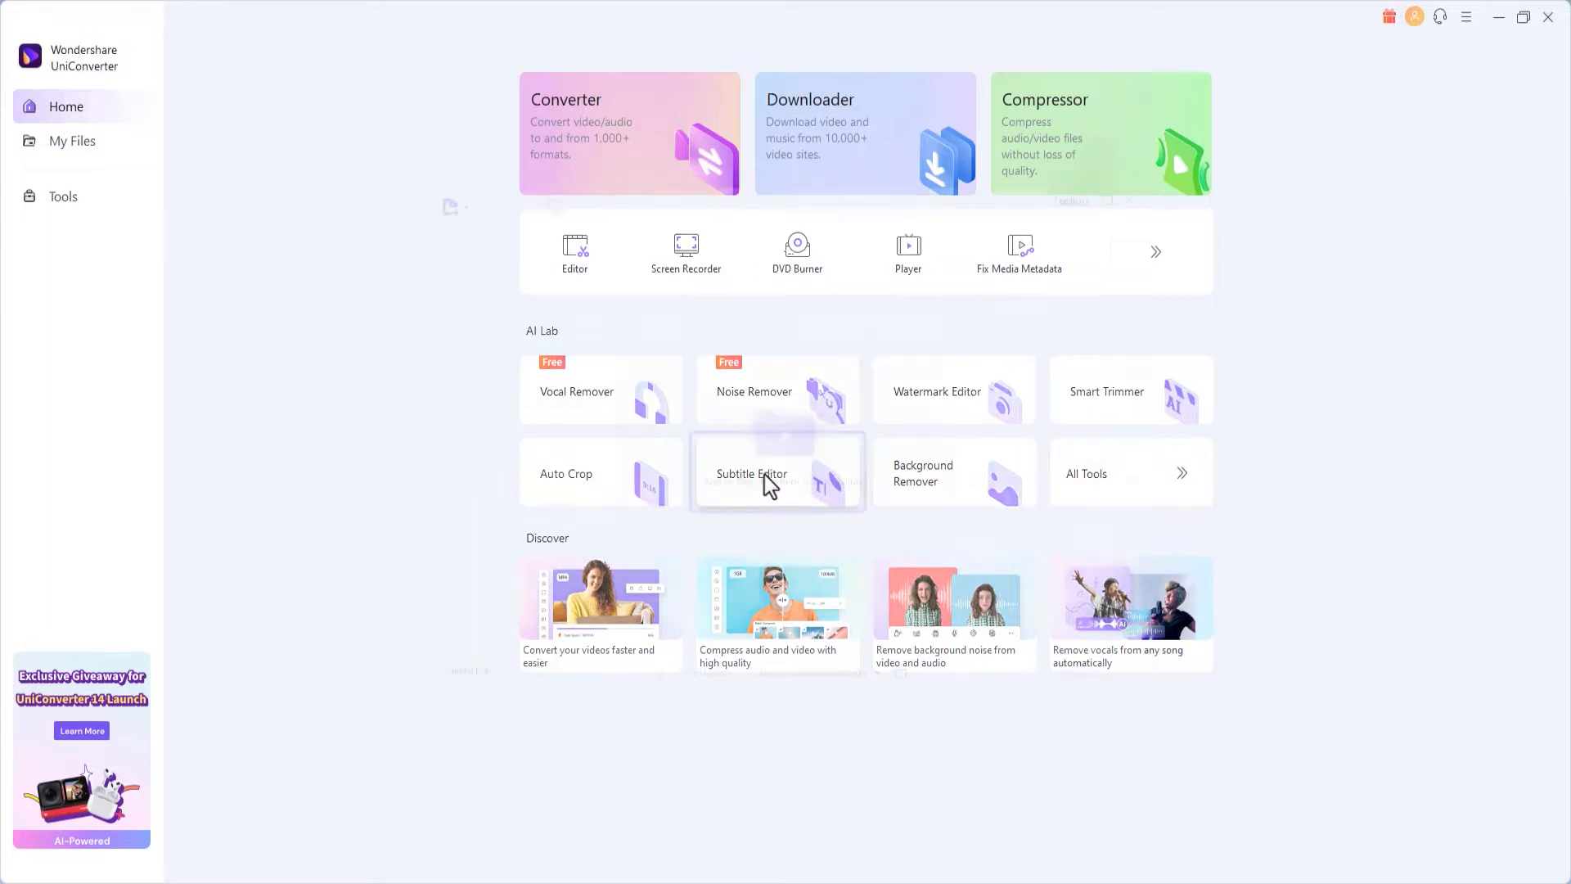
Step: Load the 'How to Loop a Video Online UniConverter' video into the Subtitle Editor
left_click(775, 475)
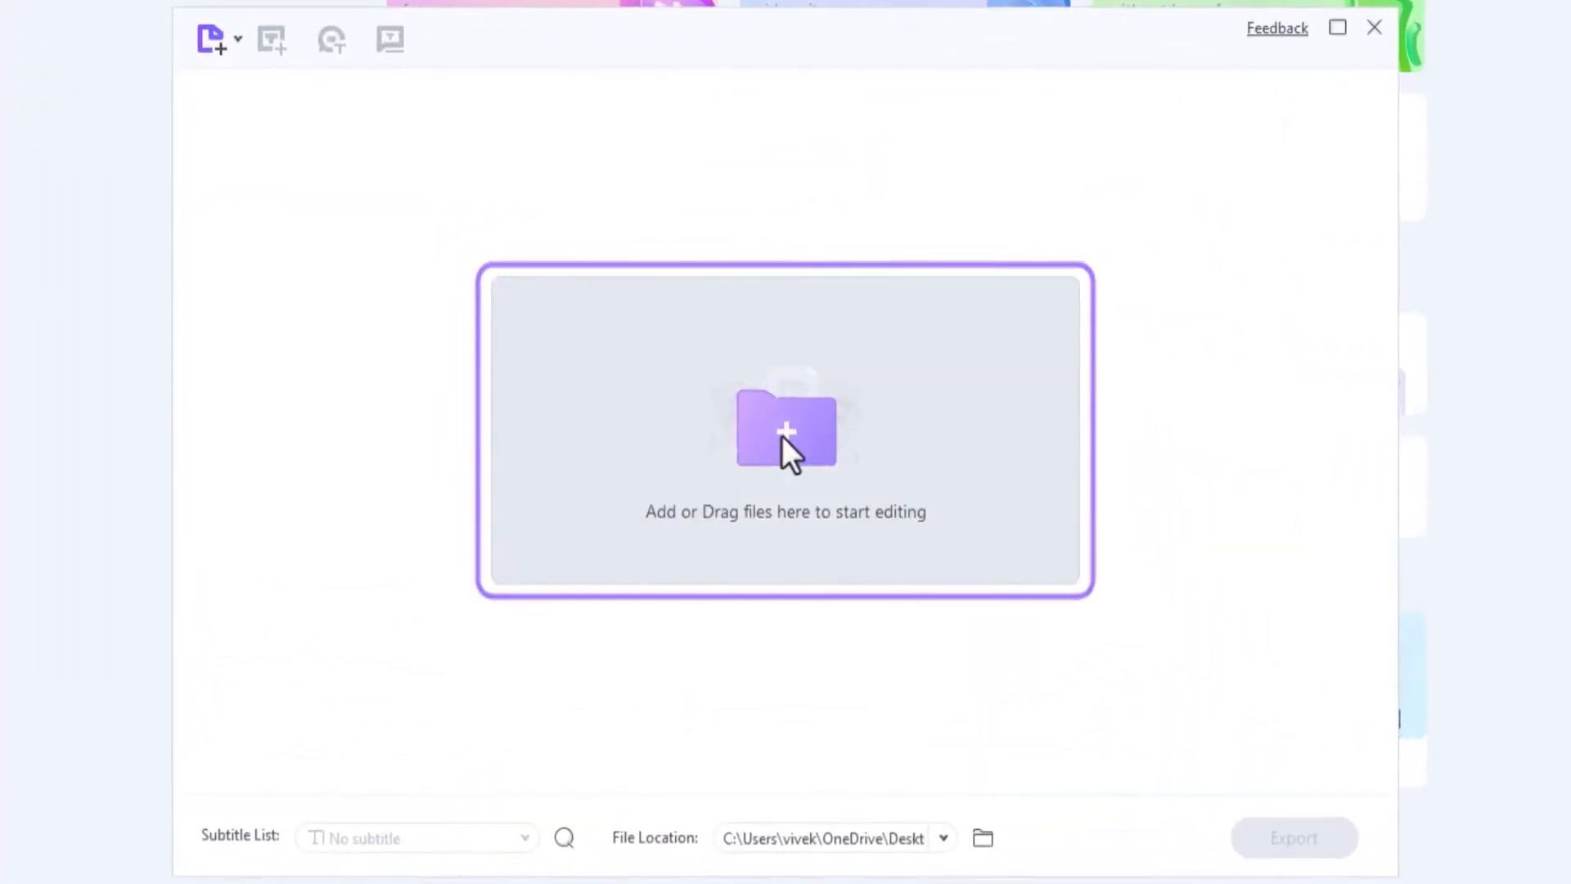
left_click(787, 430)
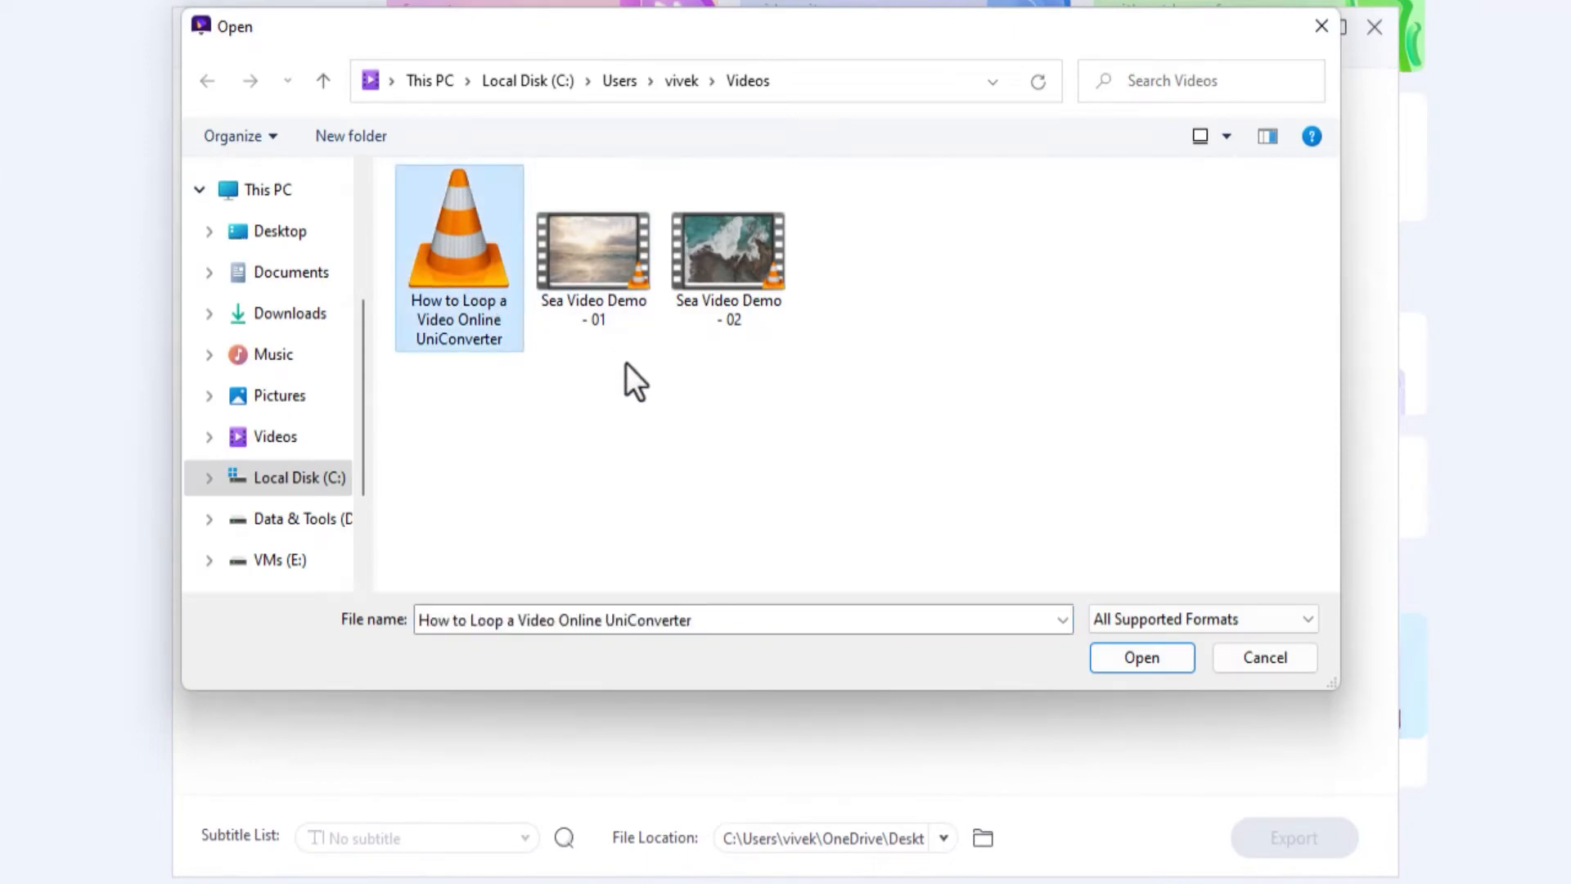
left_click(1143, 658)
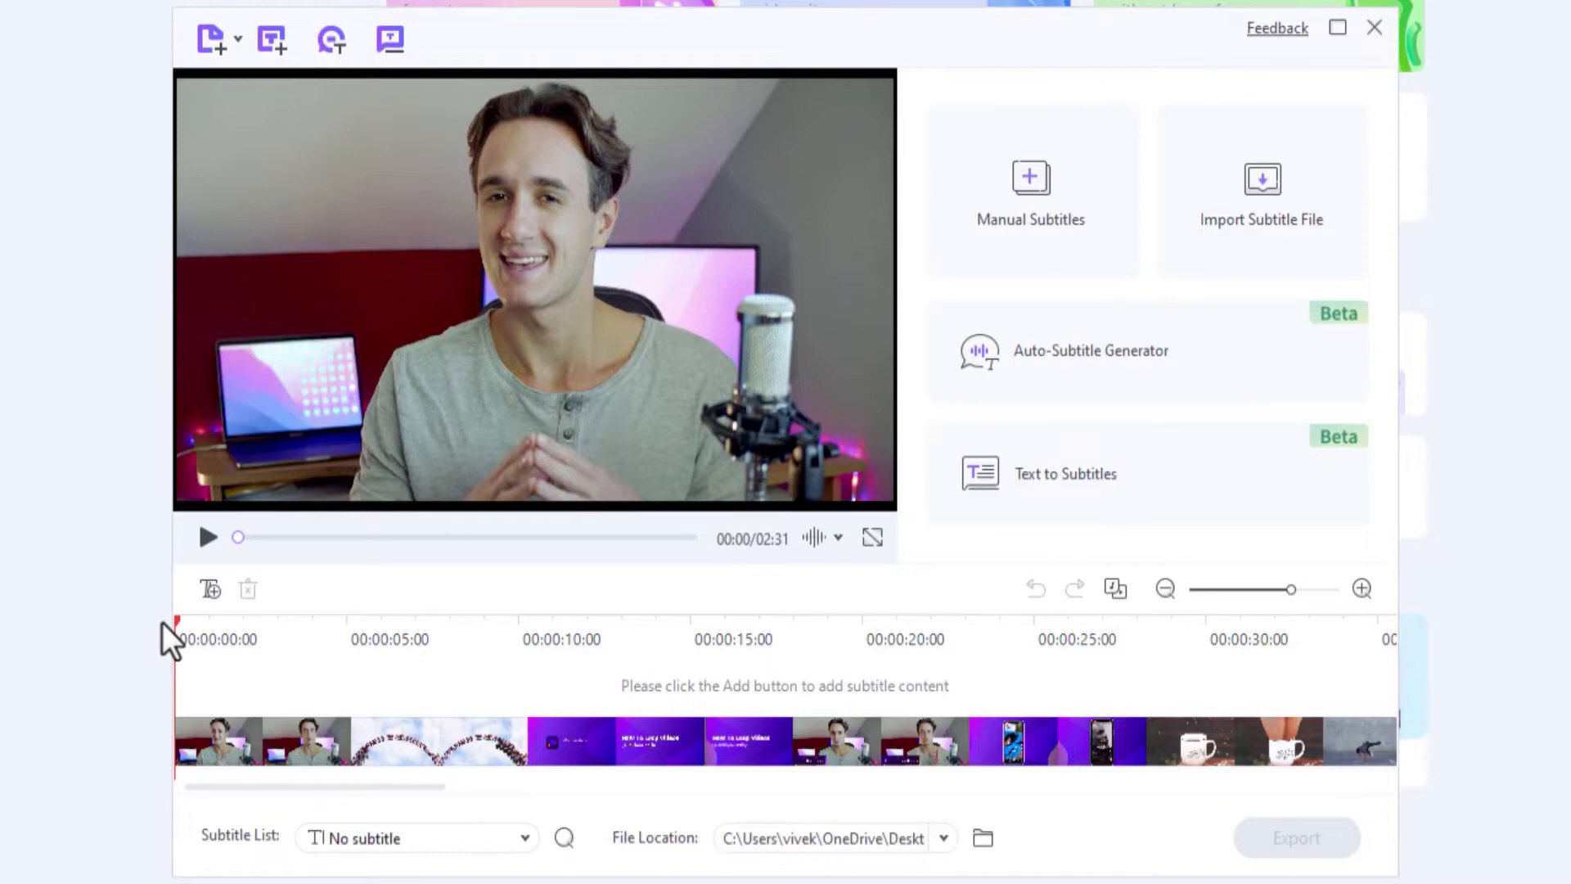
mouse_move(660, 409)
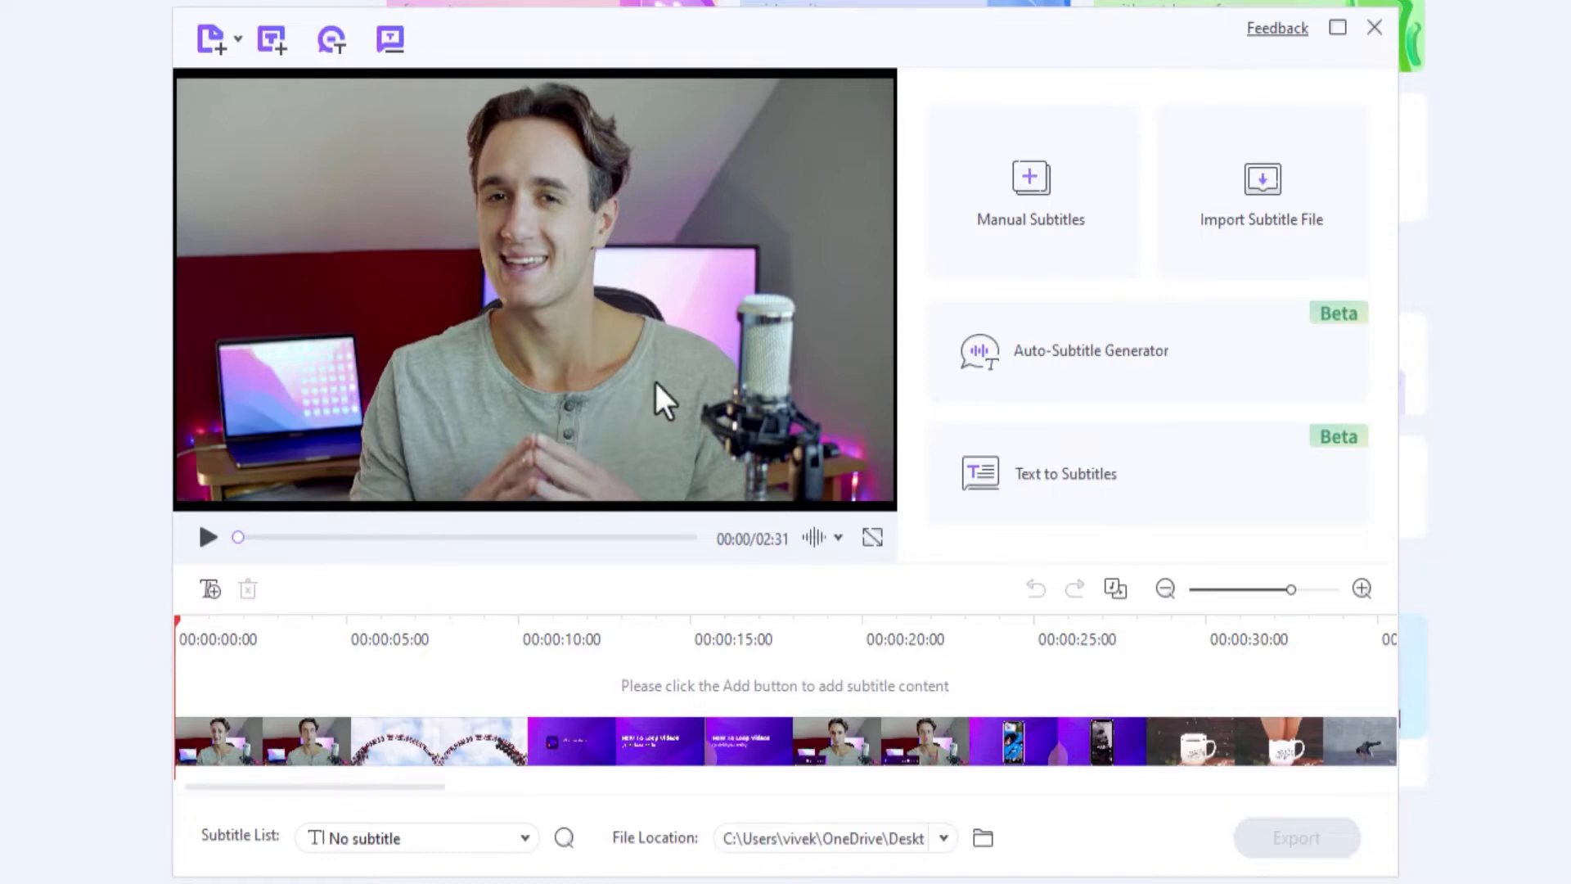
left_click(1031, 177)
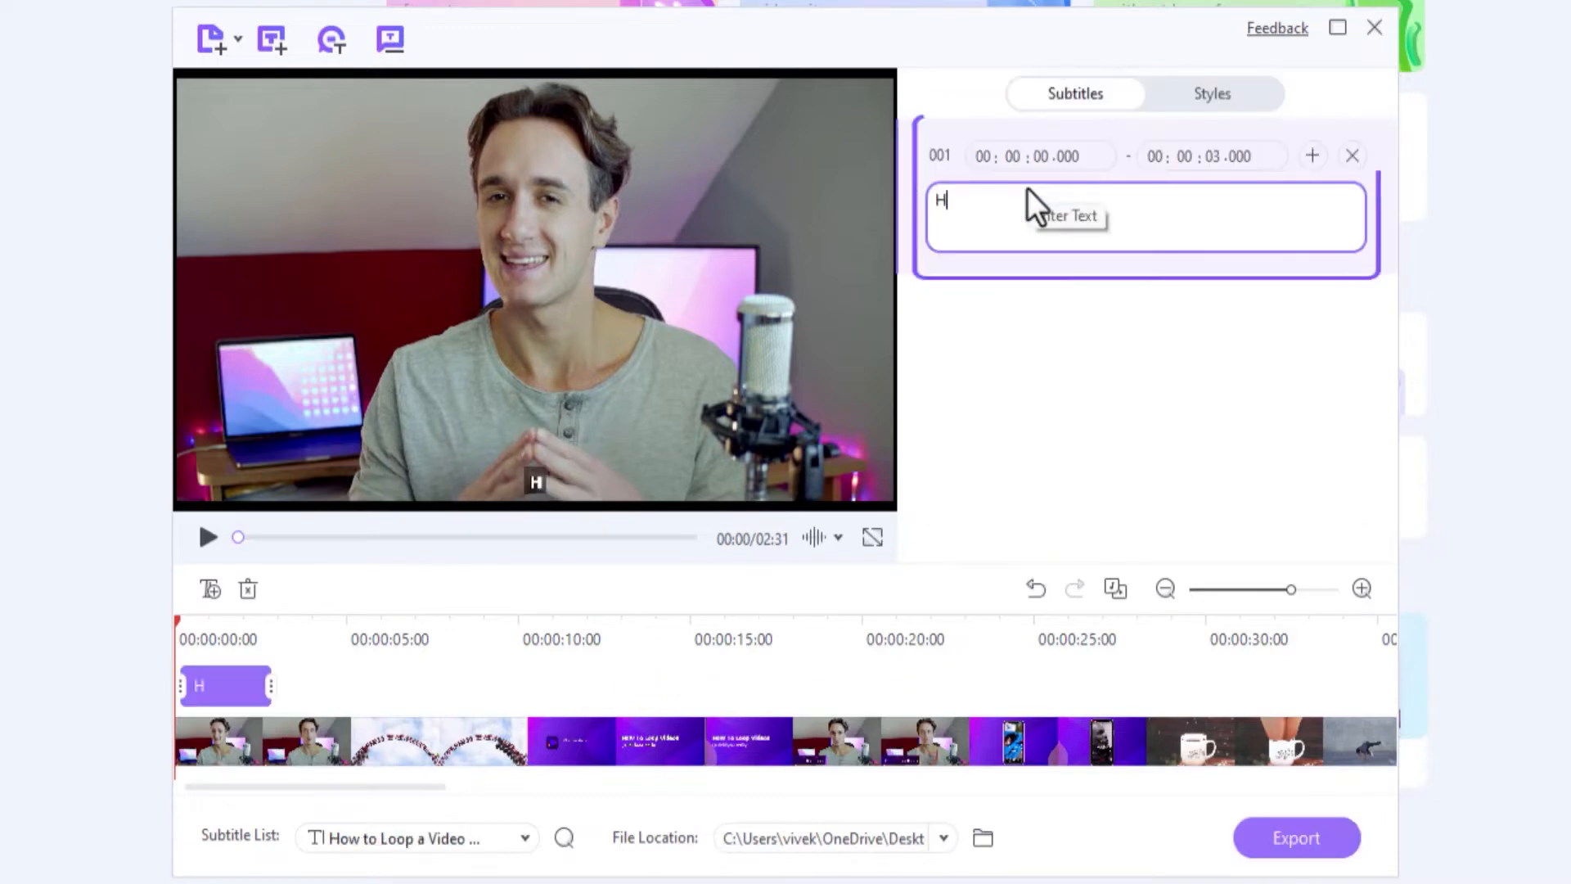
type("i")
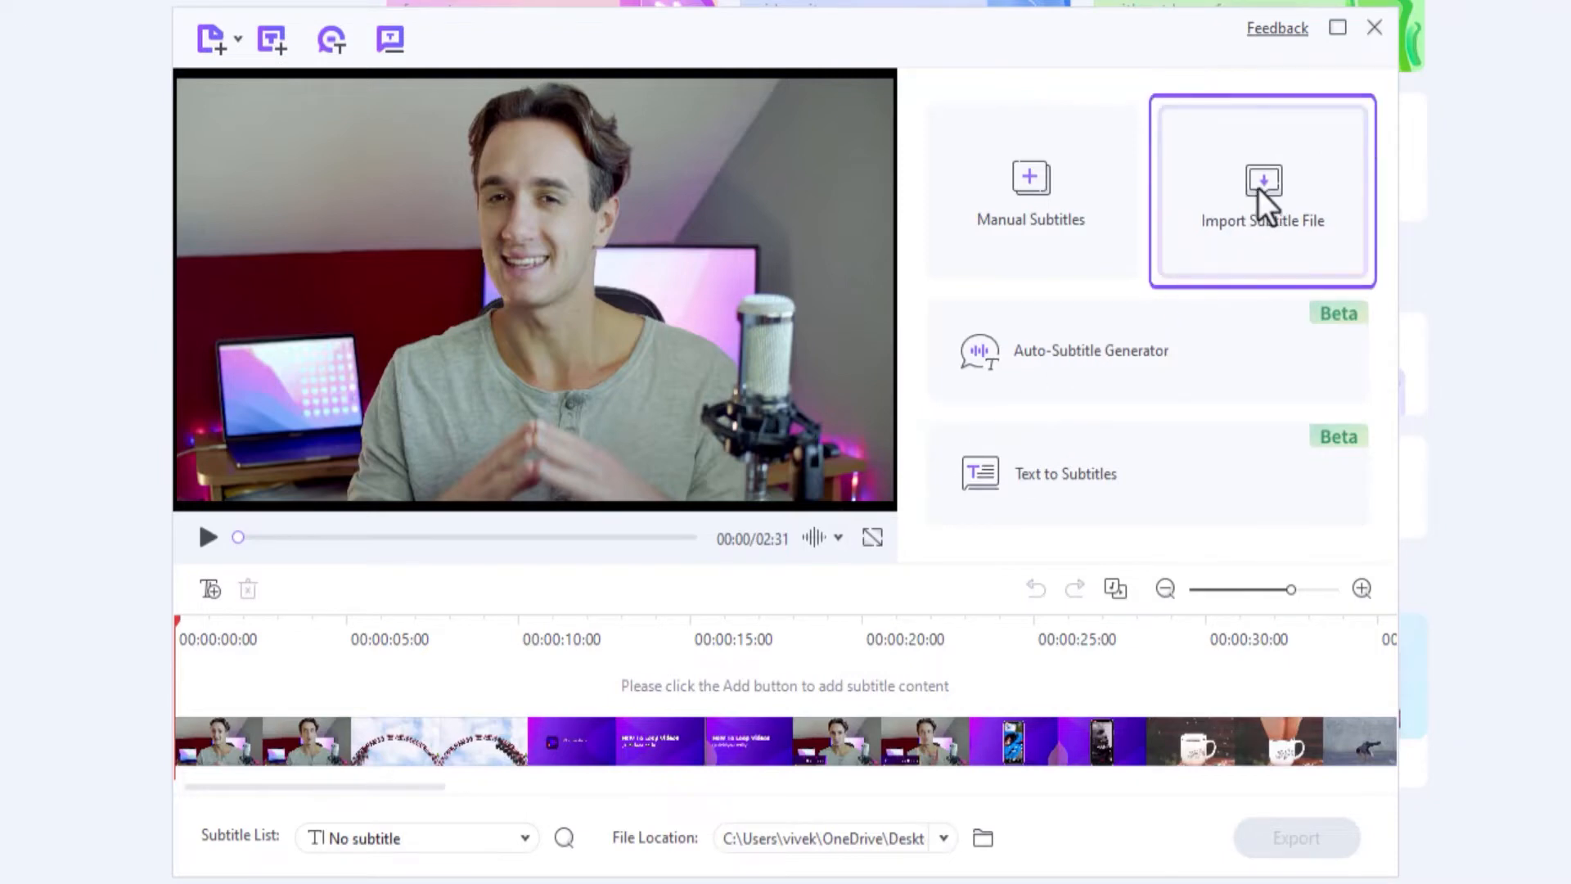
left_click(1264, 180)
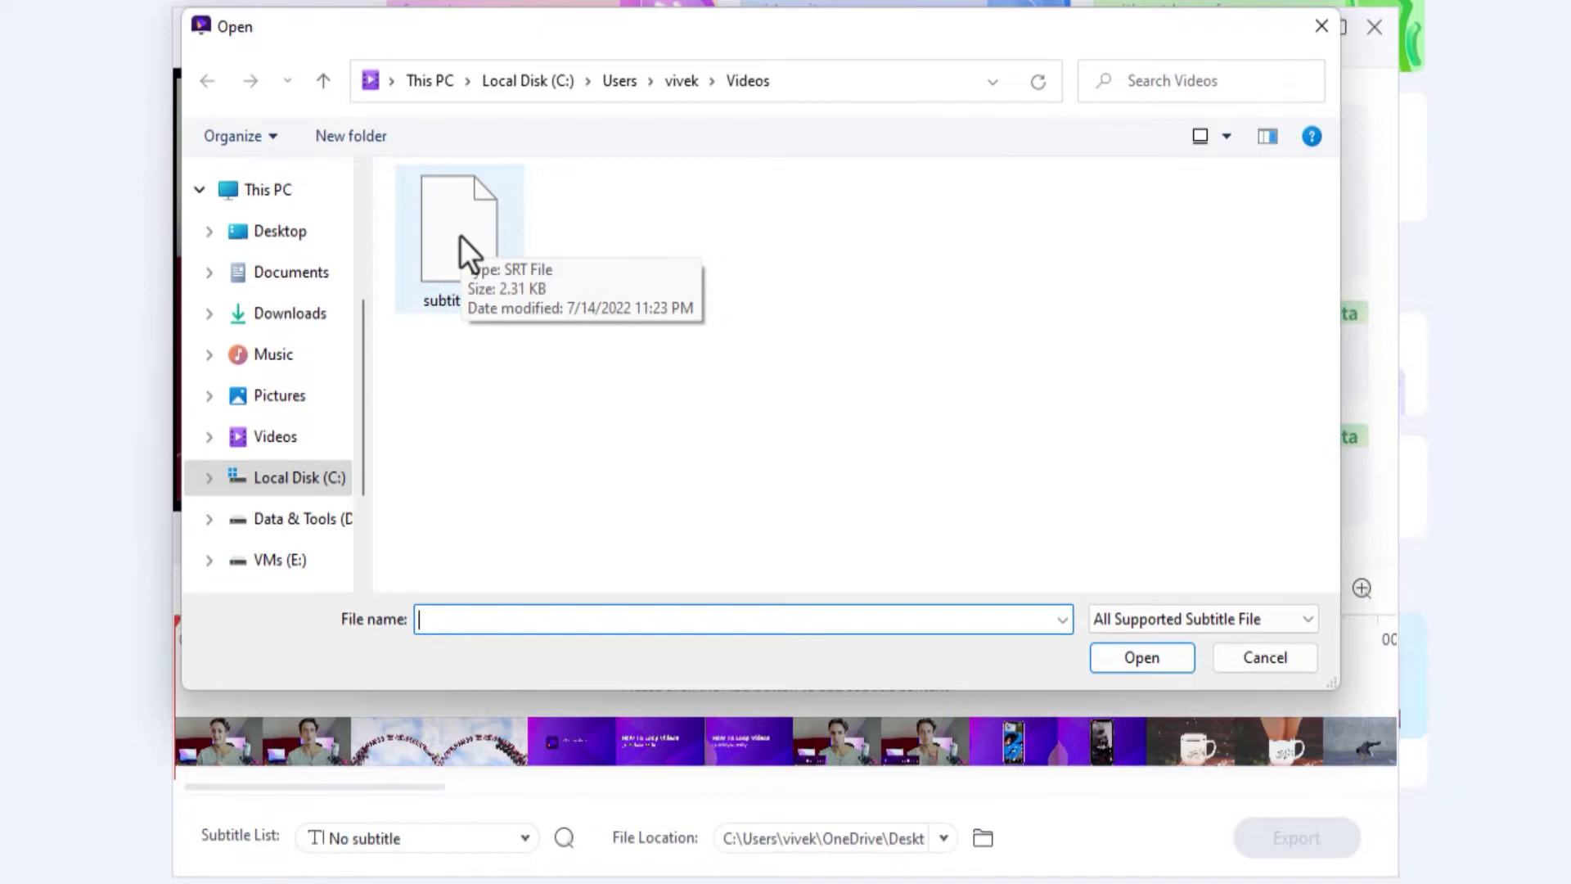
mouse_move(1096, 606)
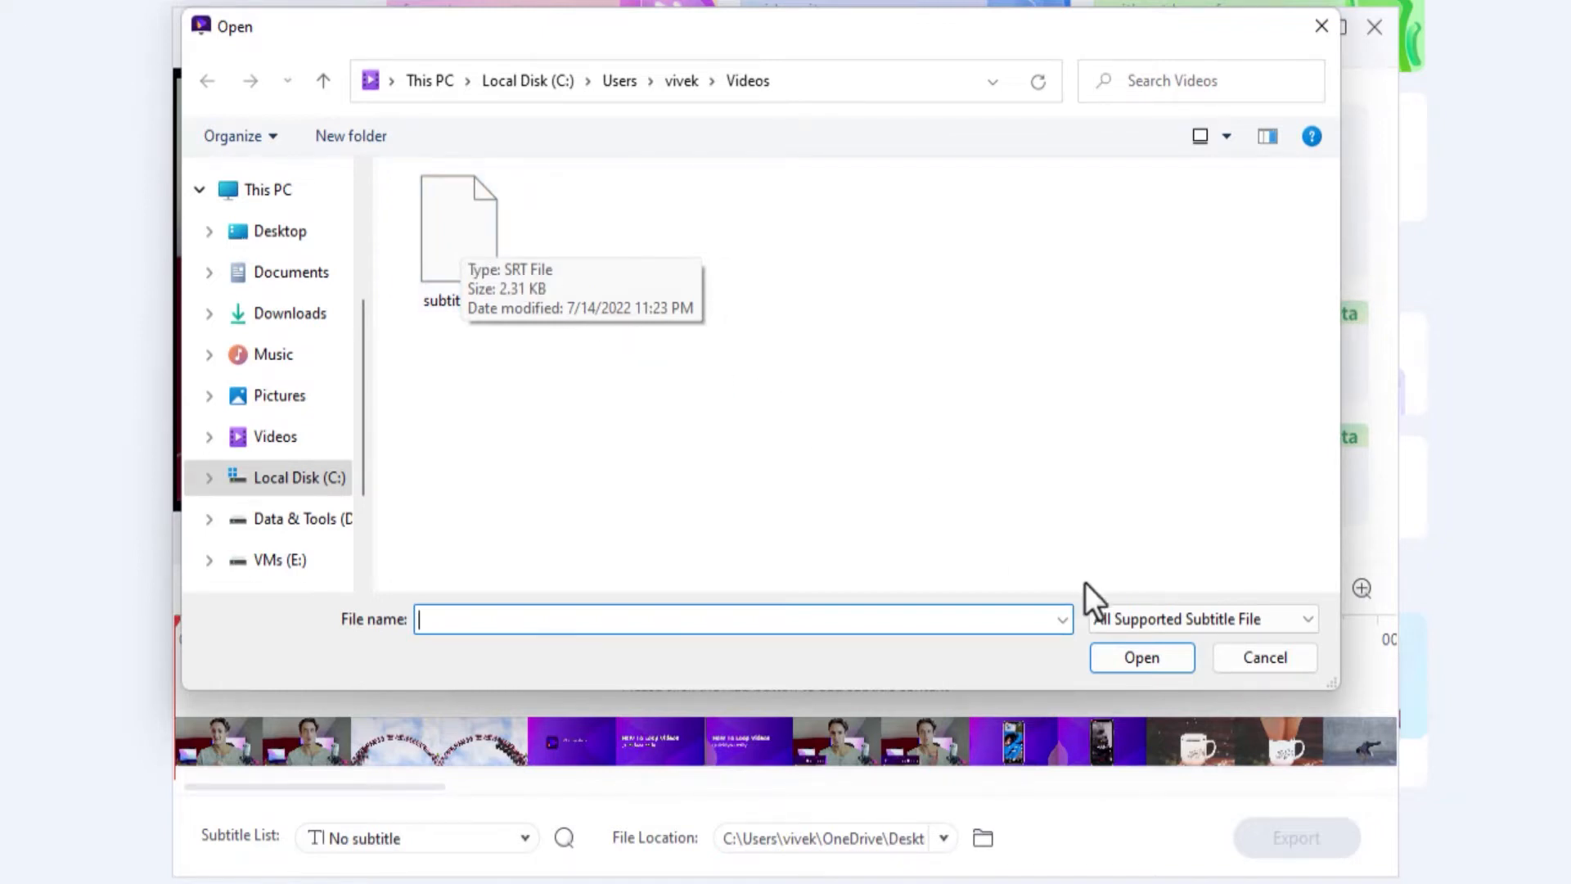
left_click(1265, 658)
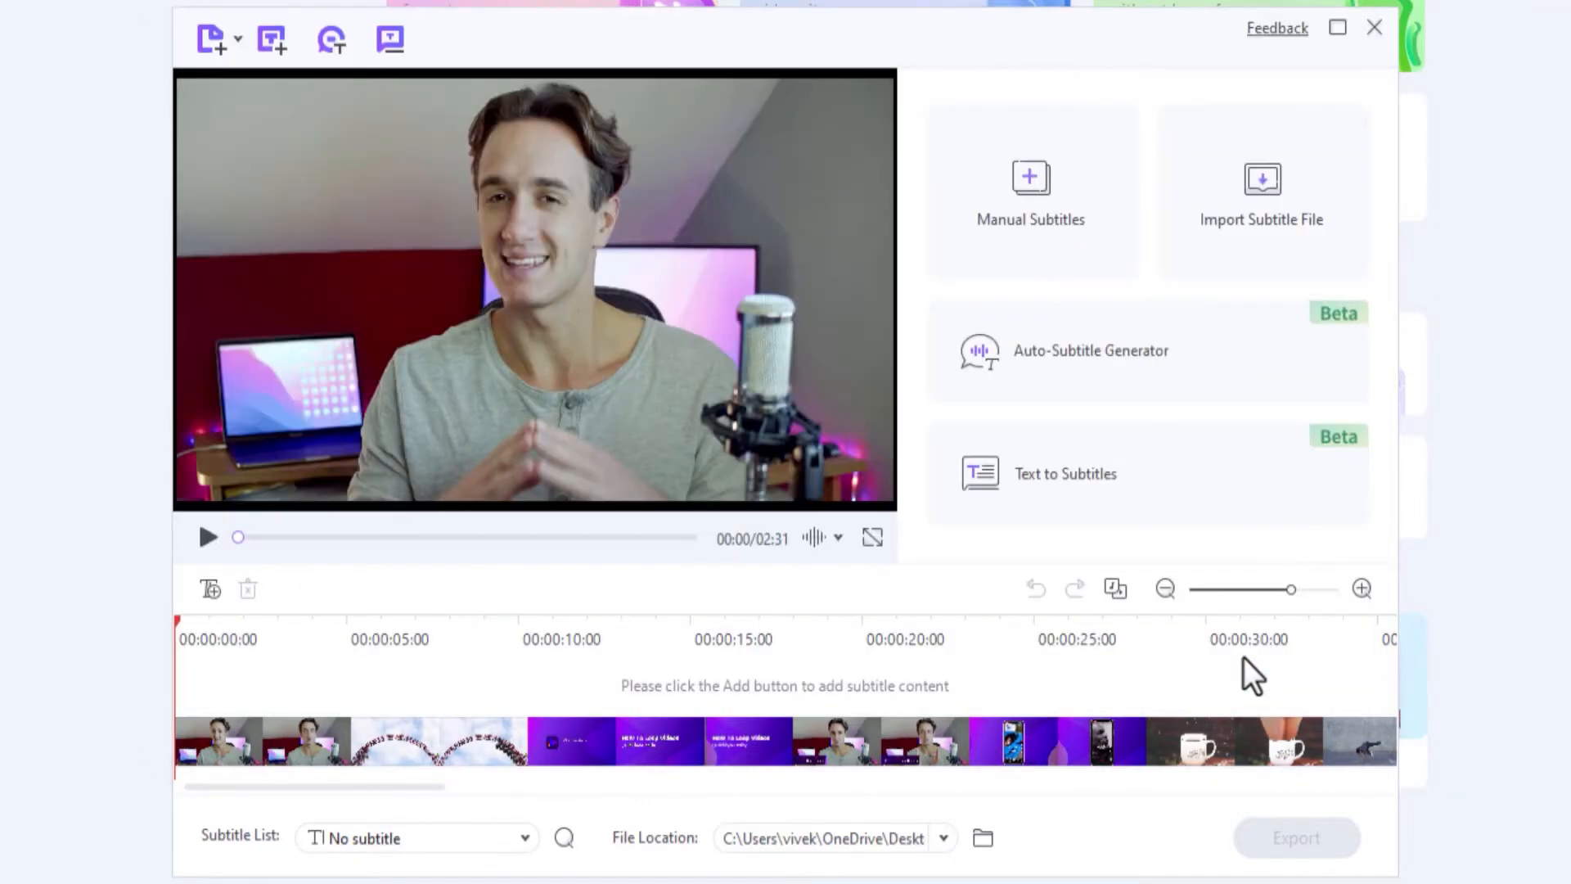
mouse_move(1047, 439)
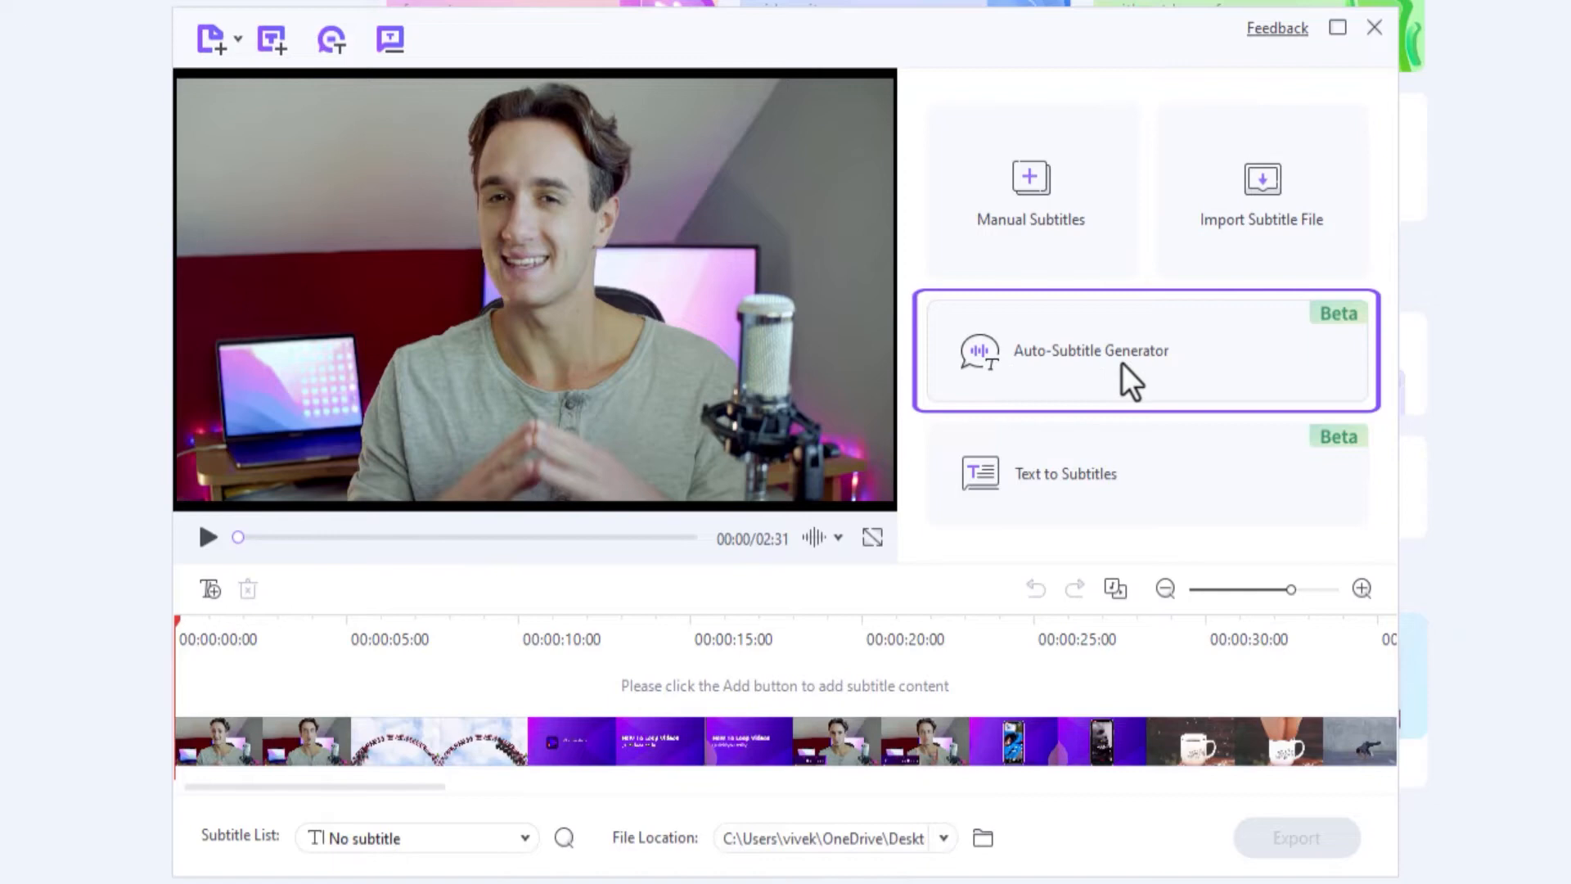
mouse_move(1171, 385)
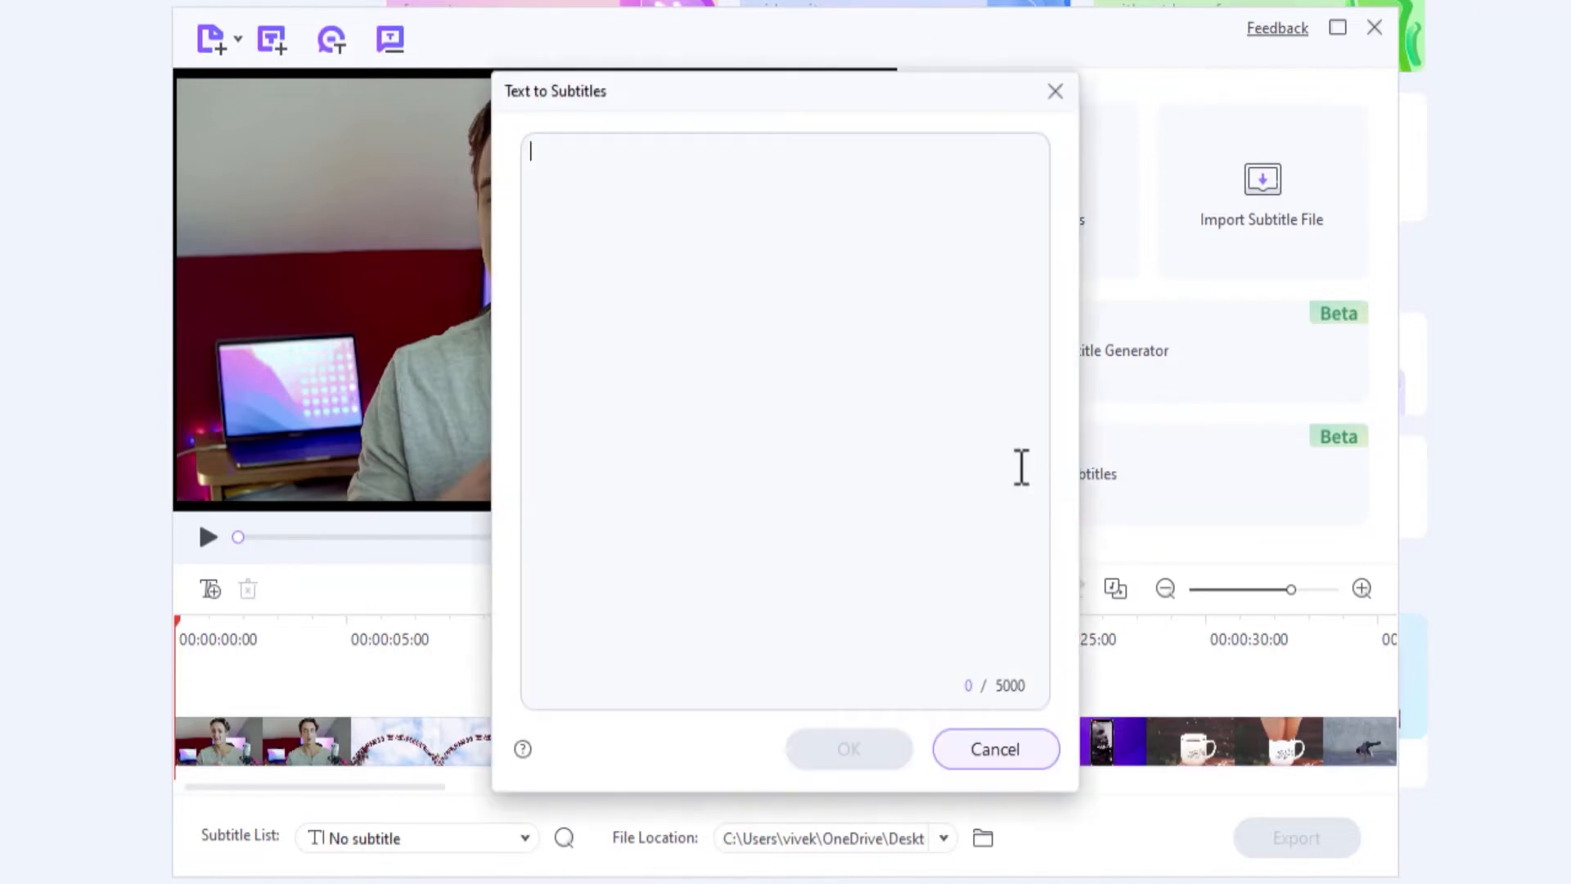
Step: Paste the video script into the Text to Subtitles box and convert it into timed subtitle lines
right_click(726, 343)
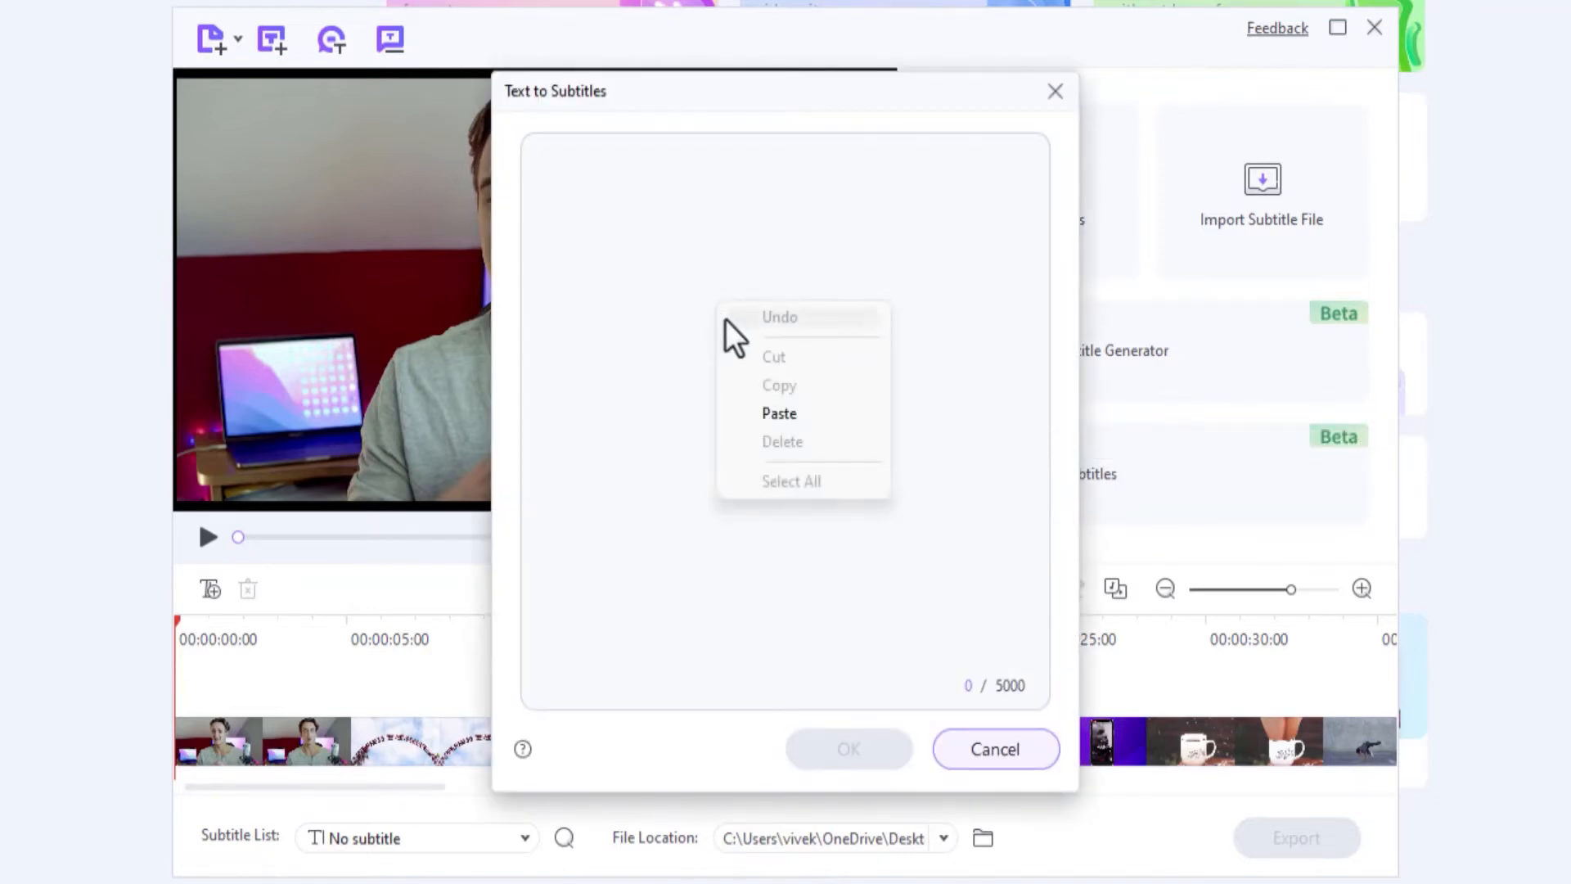
left_click(779, 412)
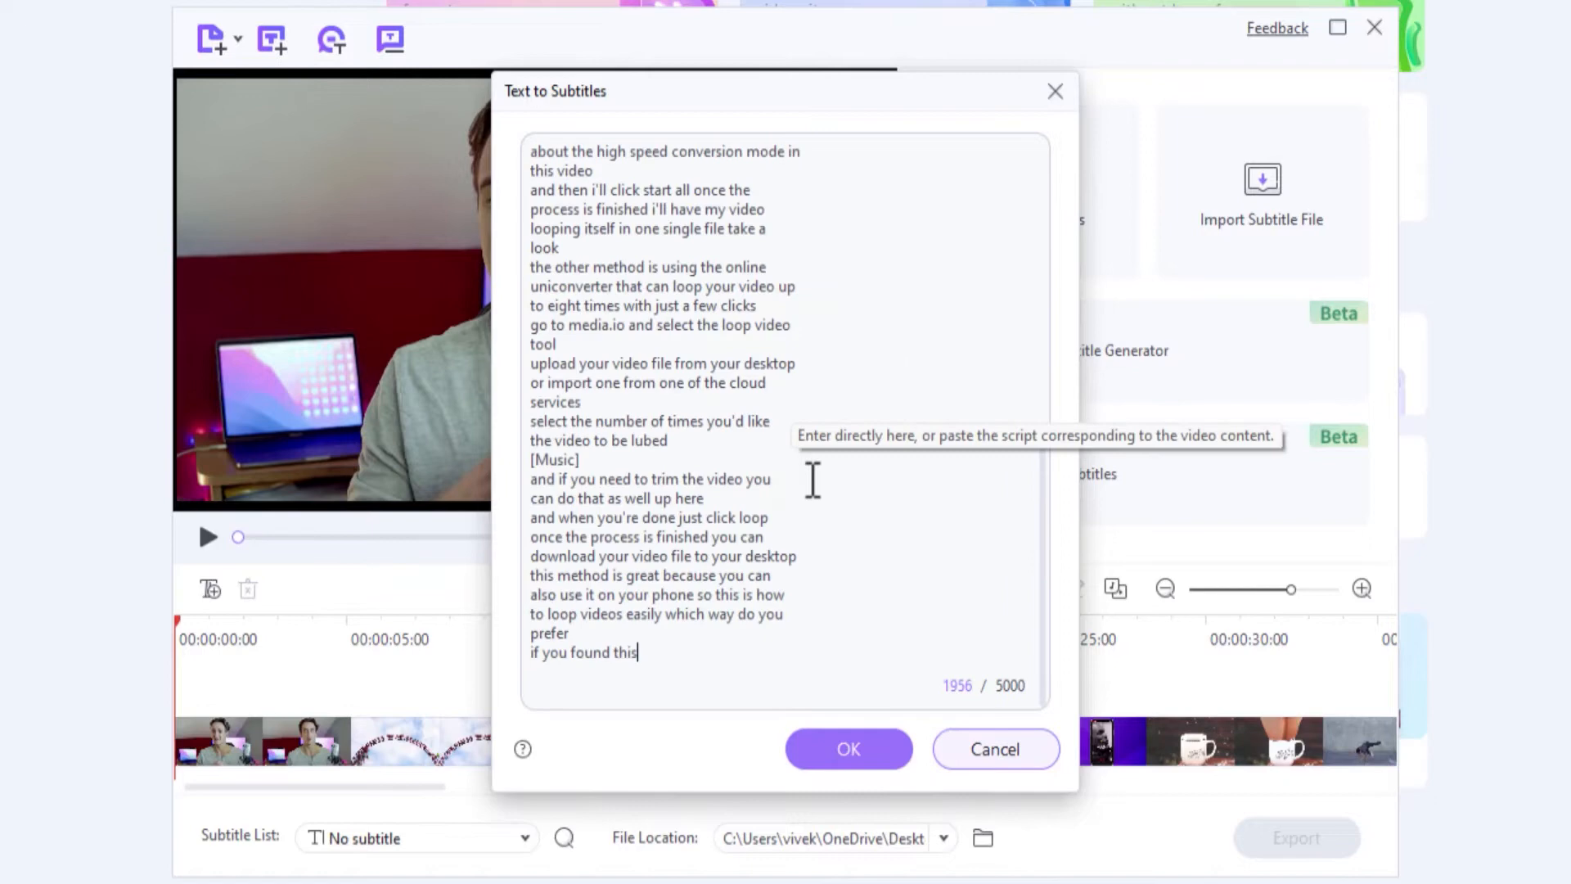
left_click(848, 750)
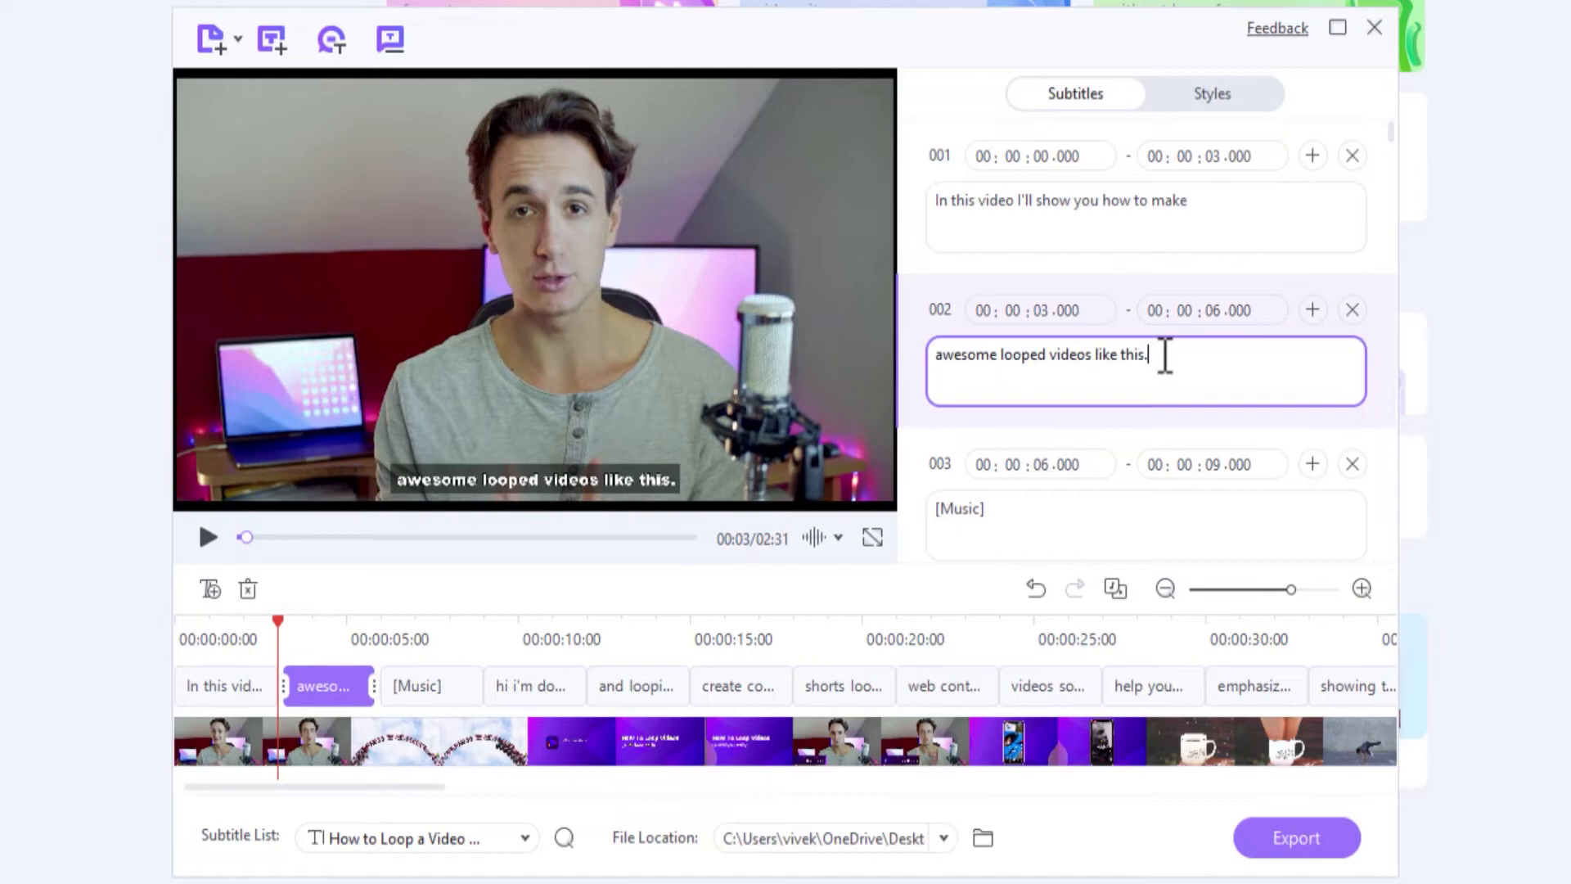
Step: Make the subtitle font colour red in Styles and return to the subtitle list
left_click(1211, 94)
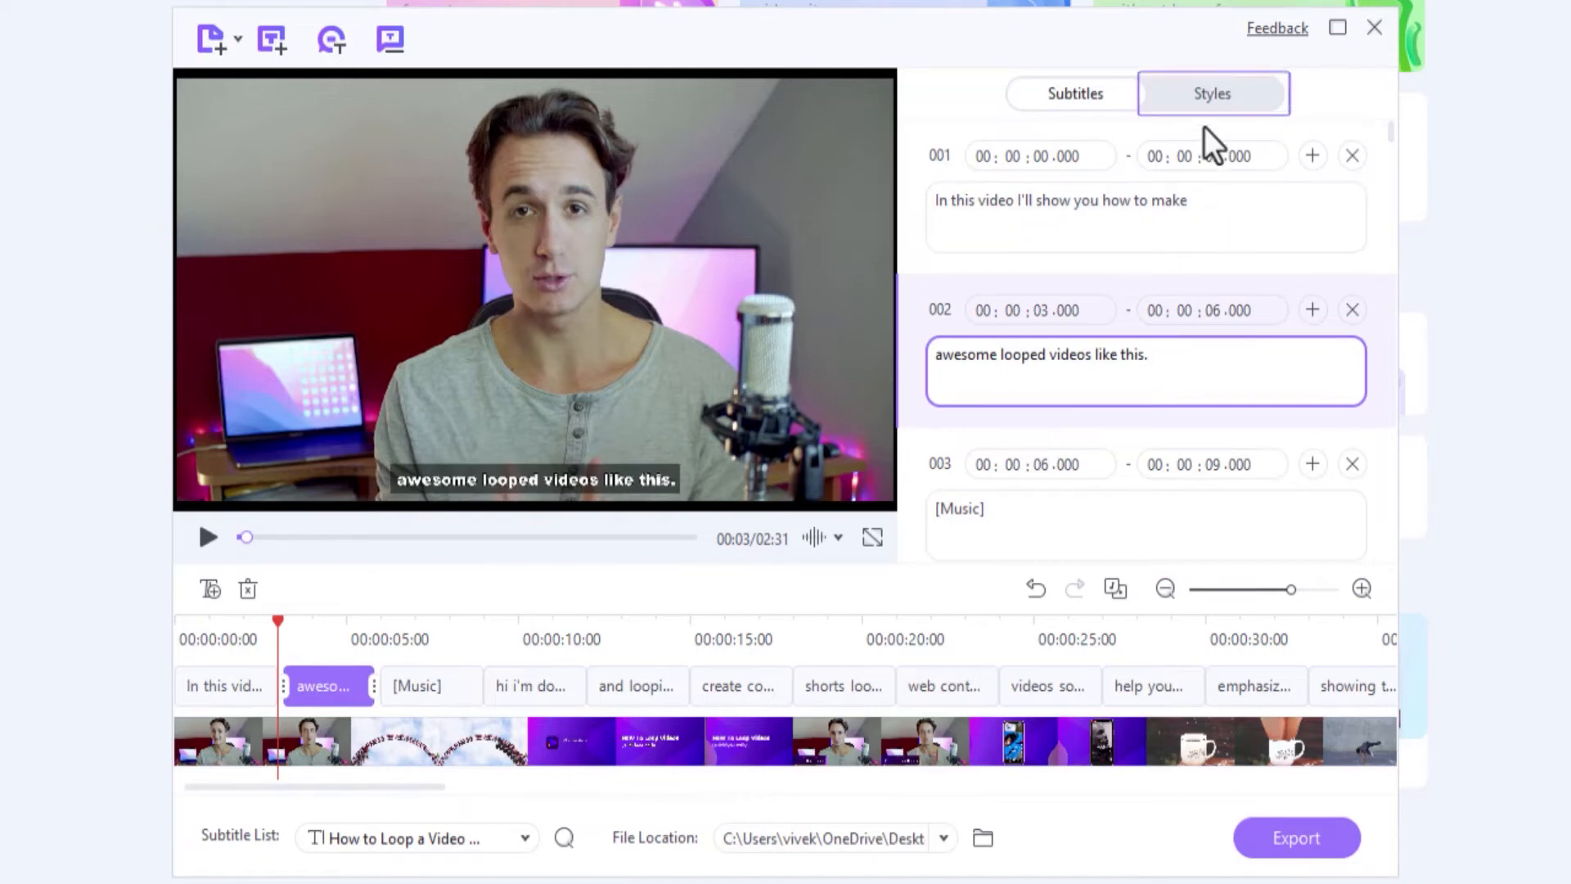
left_click(1212, 93)
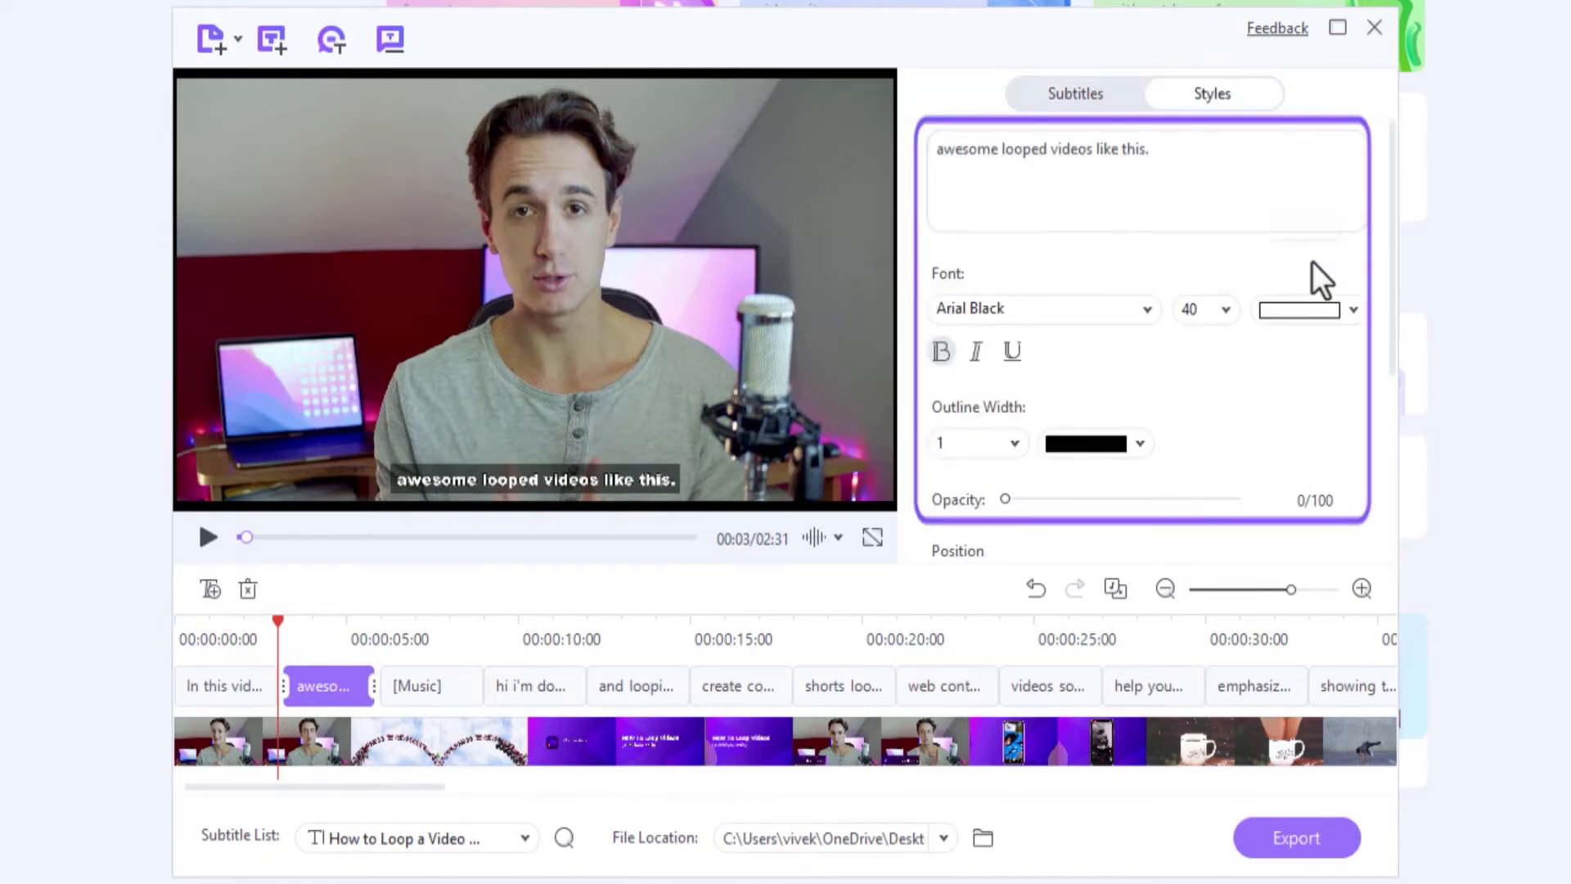
left_click(1300, 310)
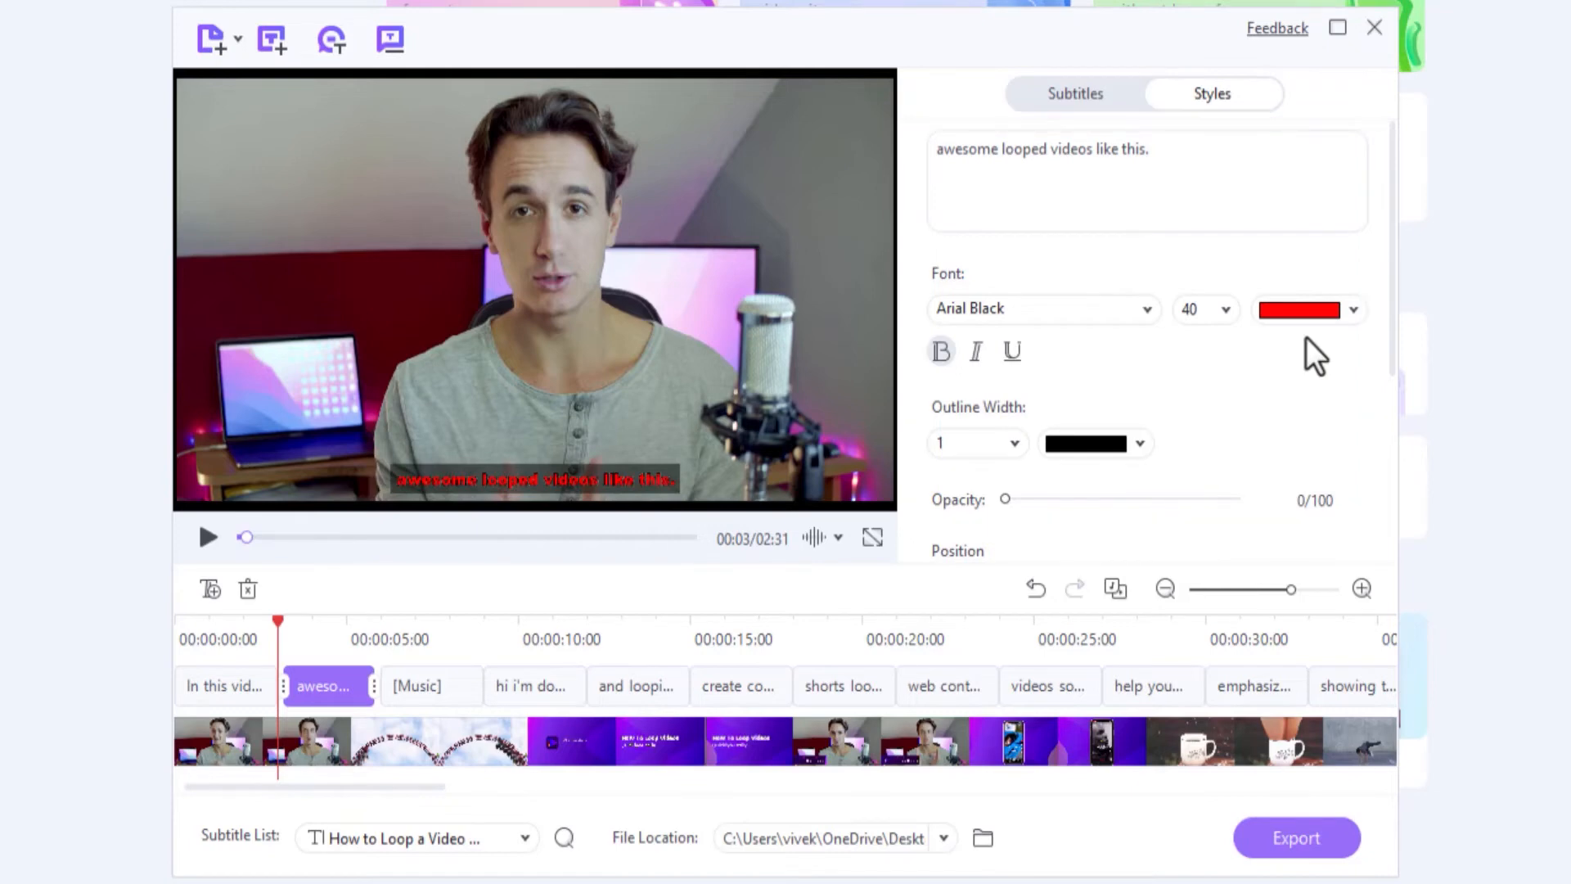
left_click(1074, 93)
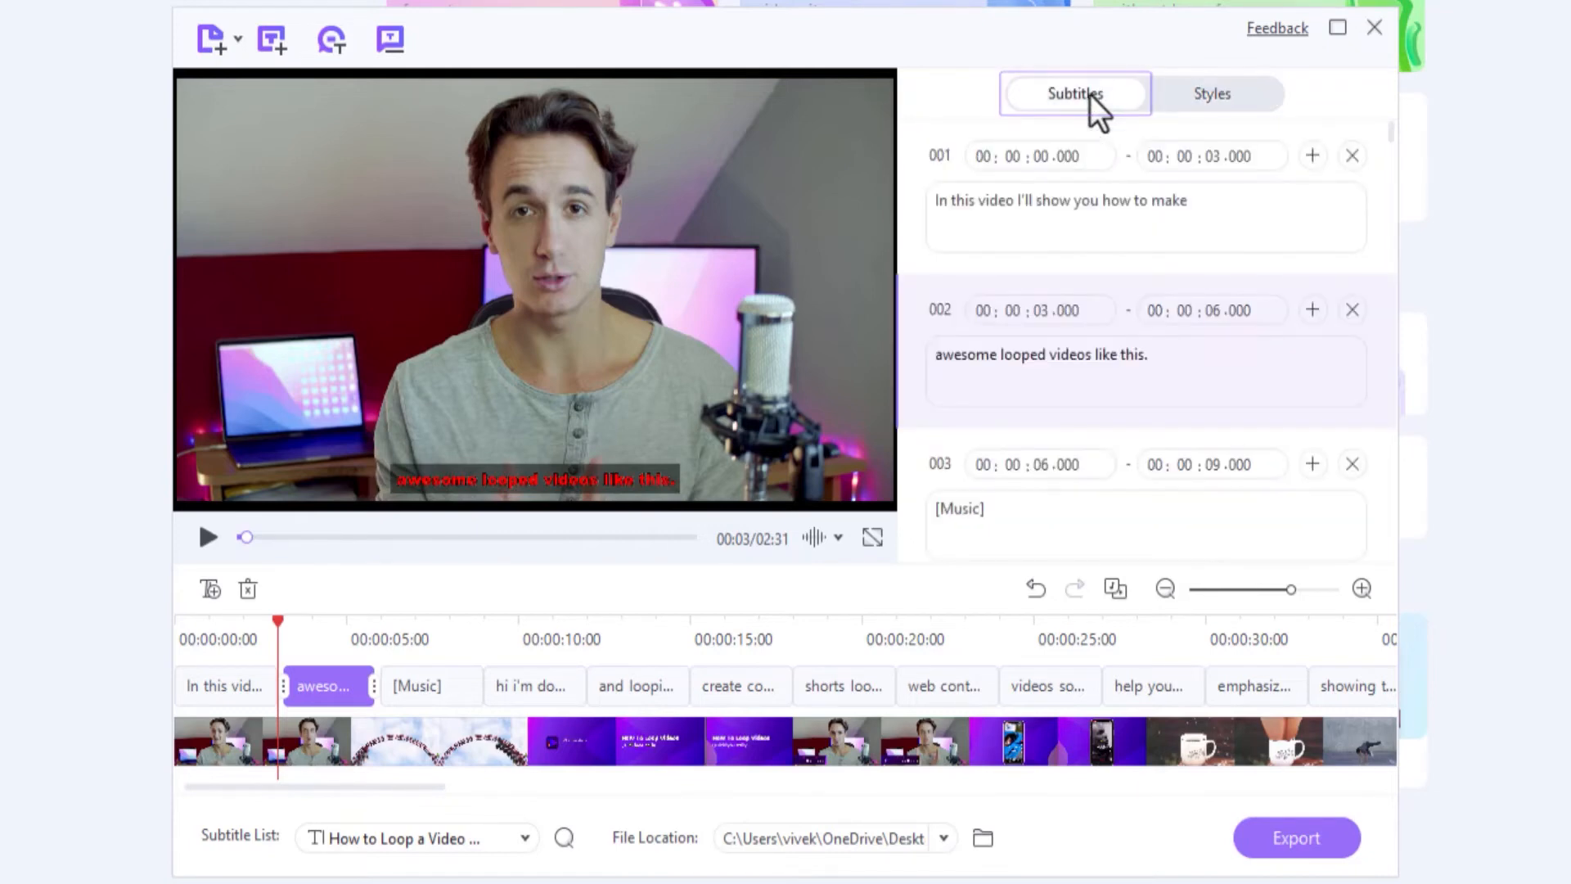
left_click(1077, 380)
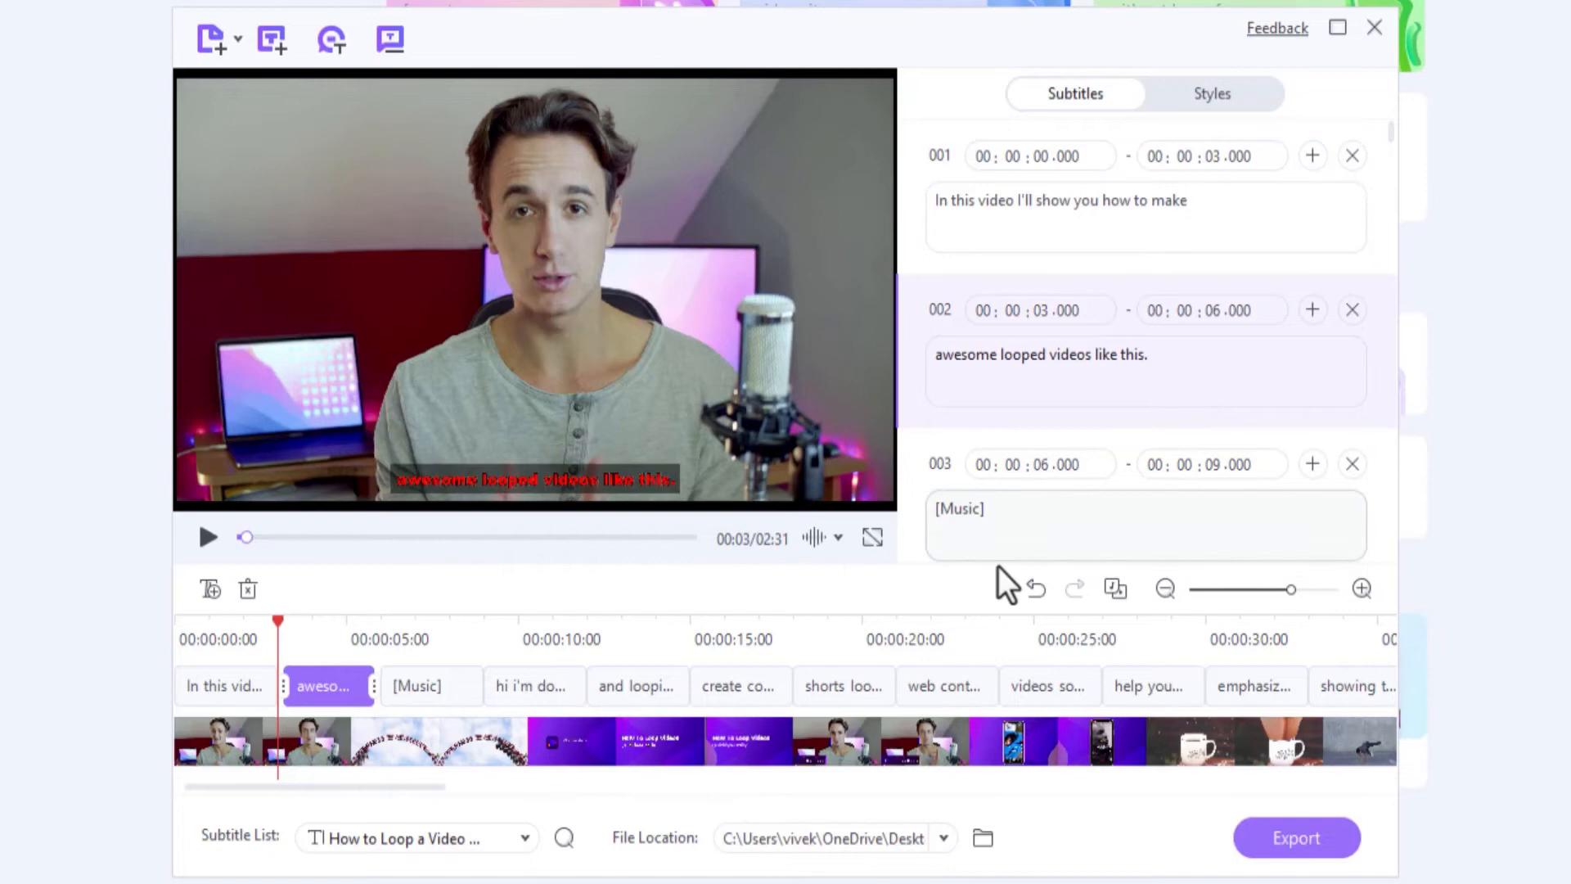
Step: Select the [Music] subtitle entry and bring up export settings with MP4, SRT and Project file kept
left_click(982, 838)
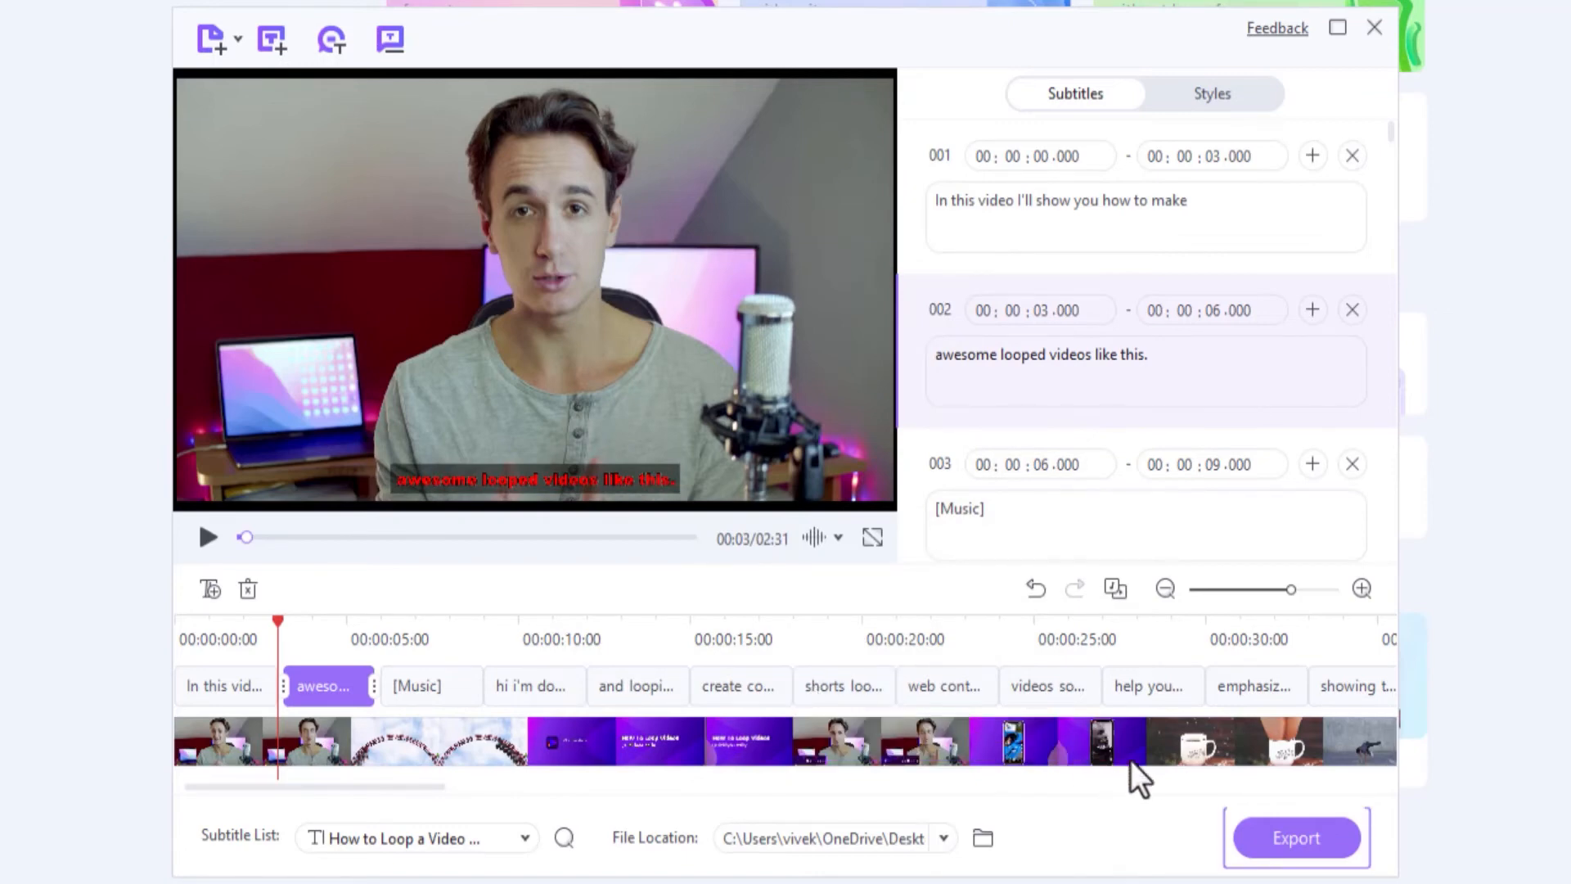
left_click(1296, 861)
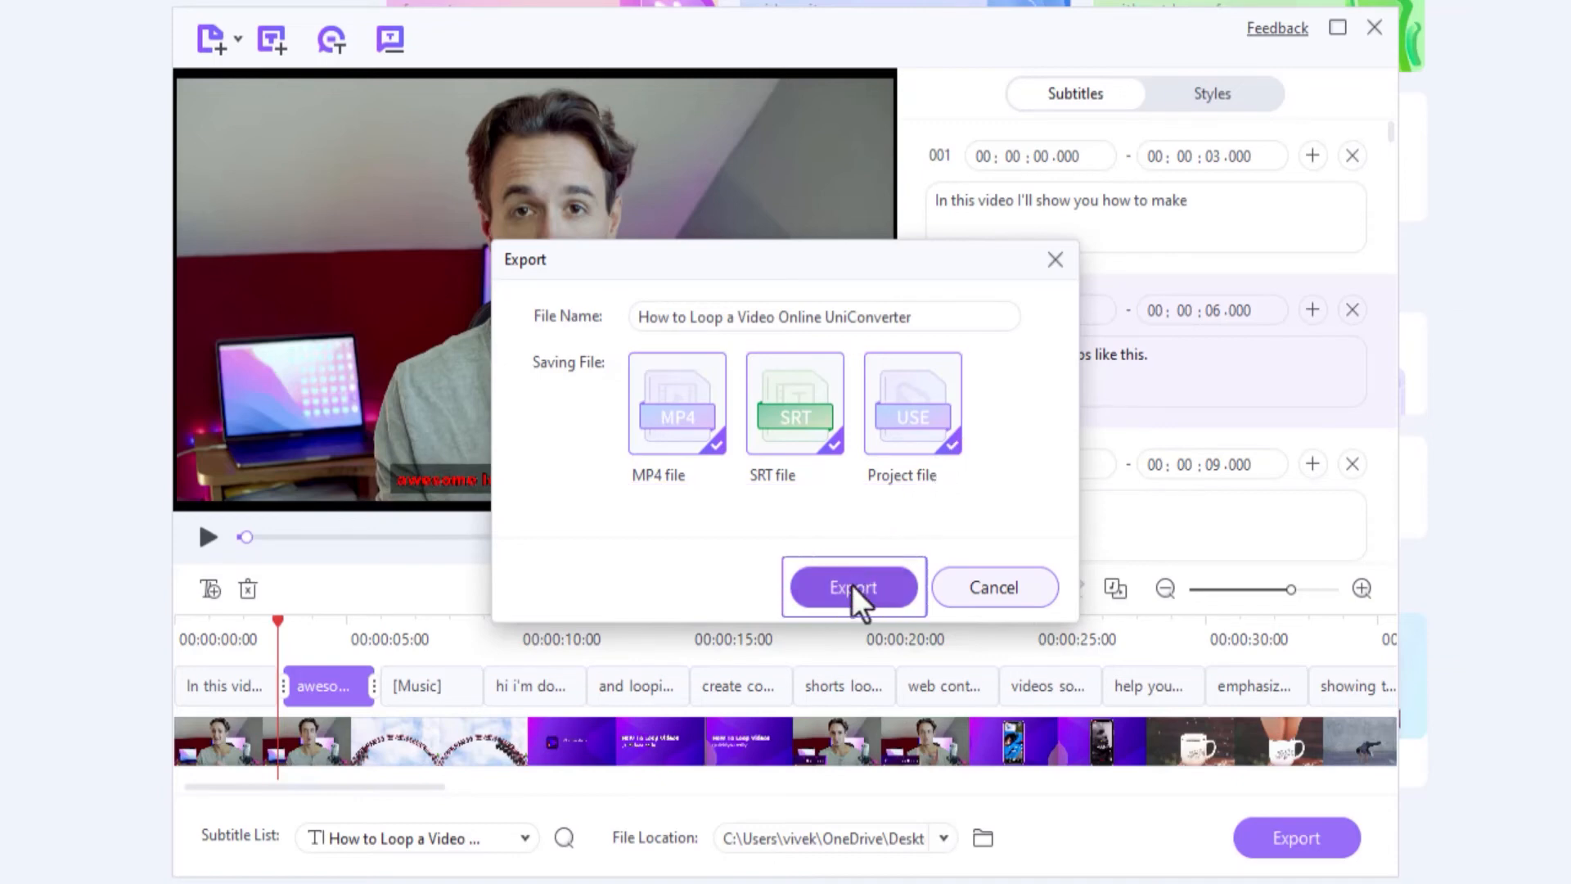
Step: Export the subtitled video as MP4, SRT and project files under the video's name
left_click(852, 586)
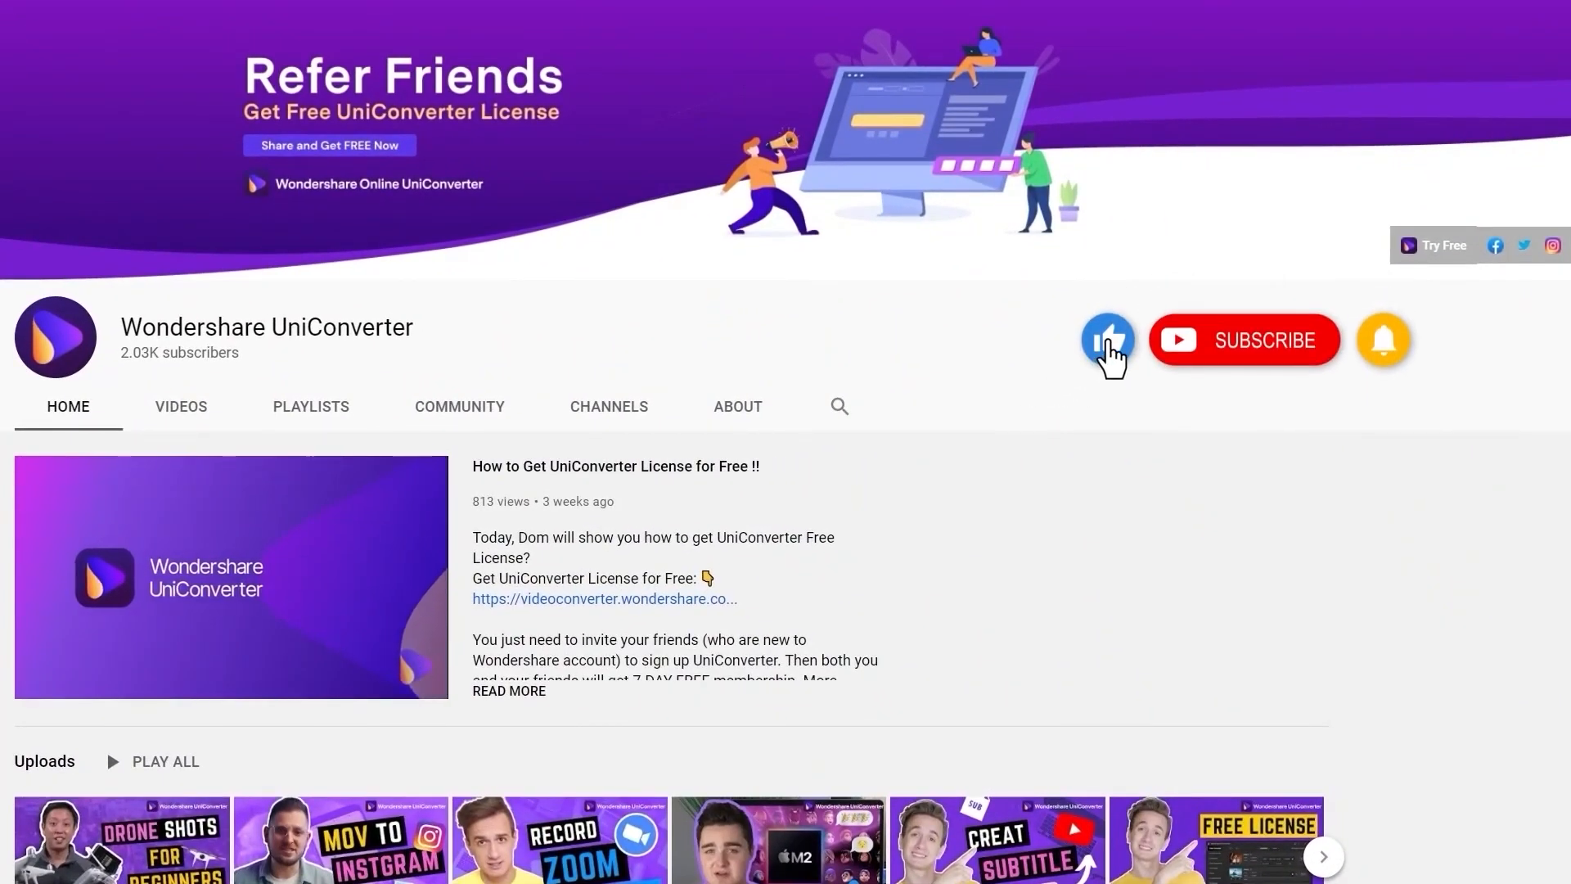
Step: Subscribe to the Wondershare UniConverter YouTube channel
left_click(1247, 340)
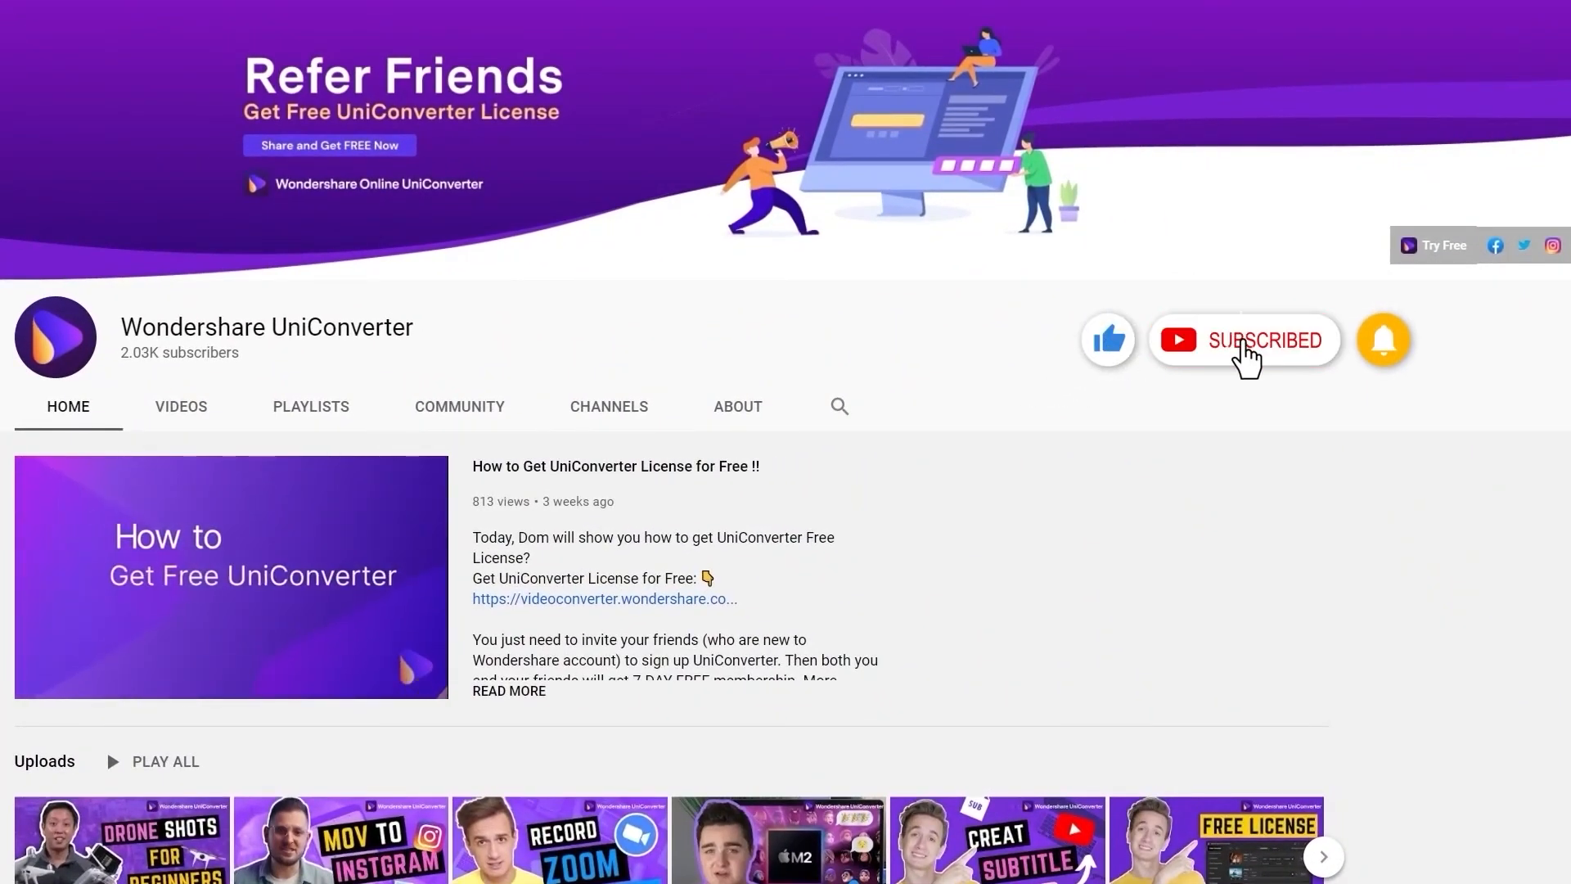
mouse_move(1384, 340)
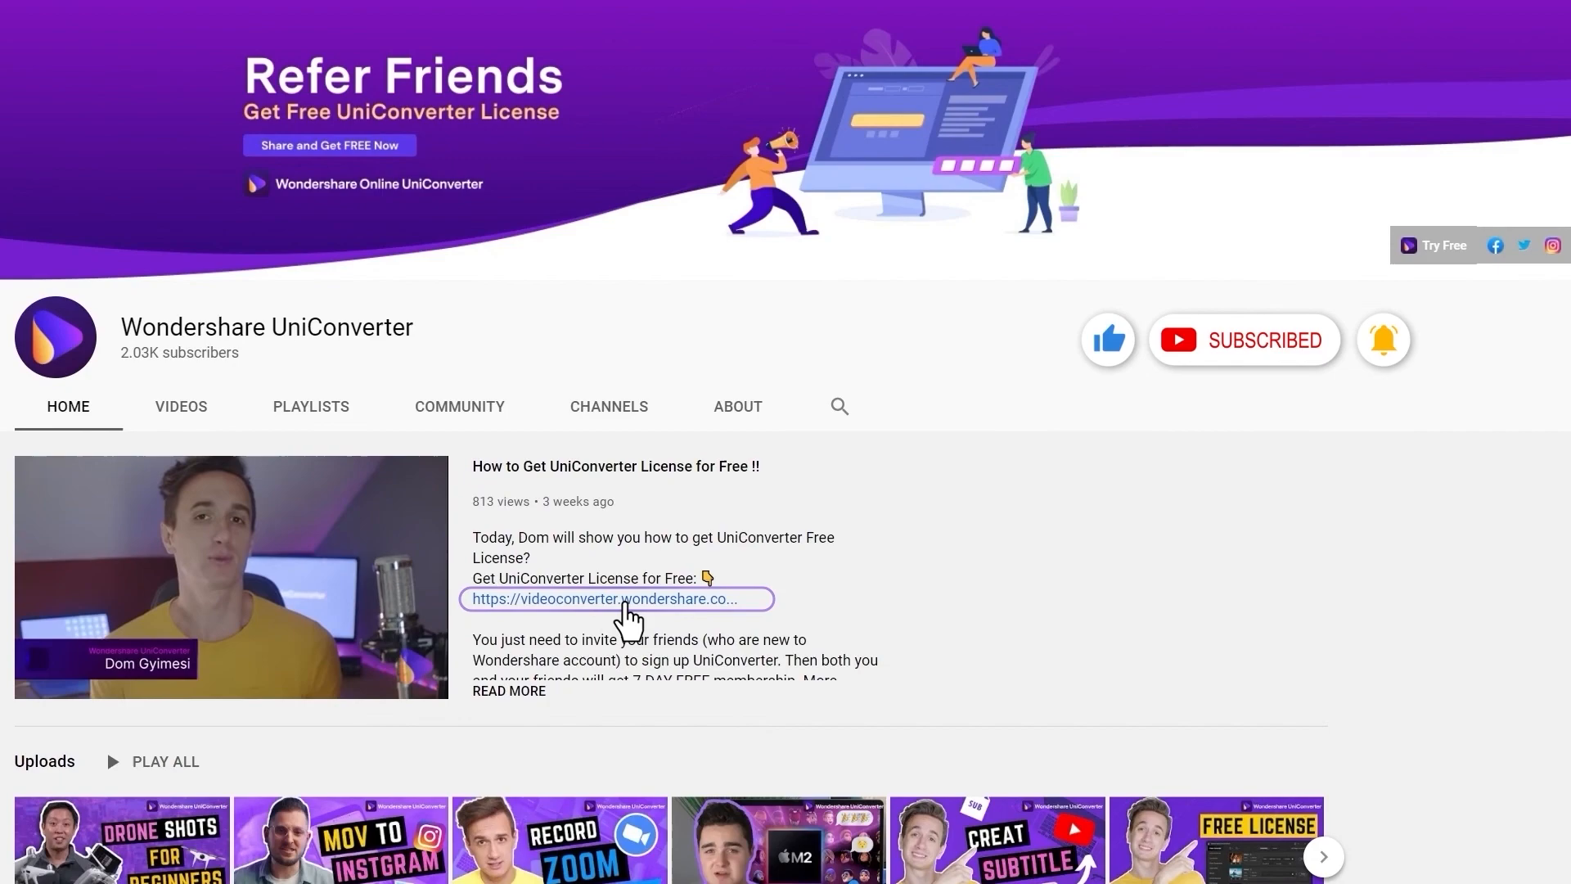
mouse_move(782, 655)
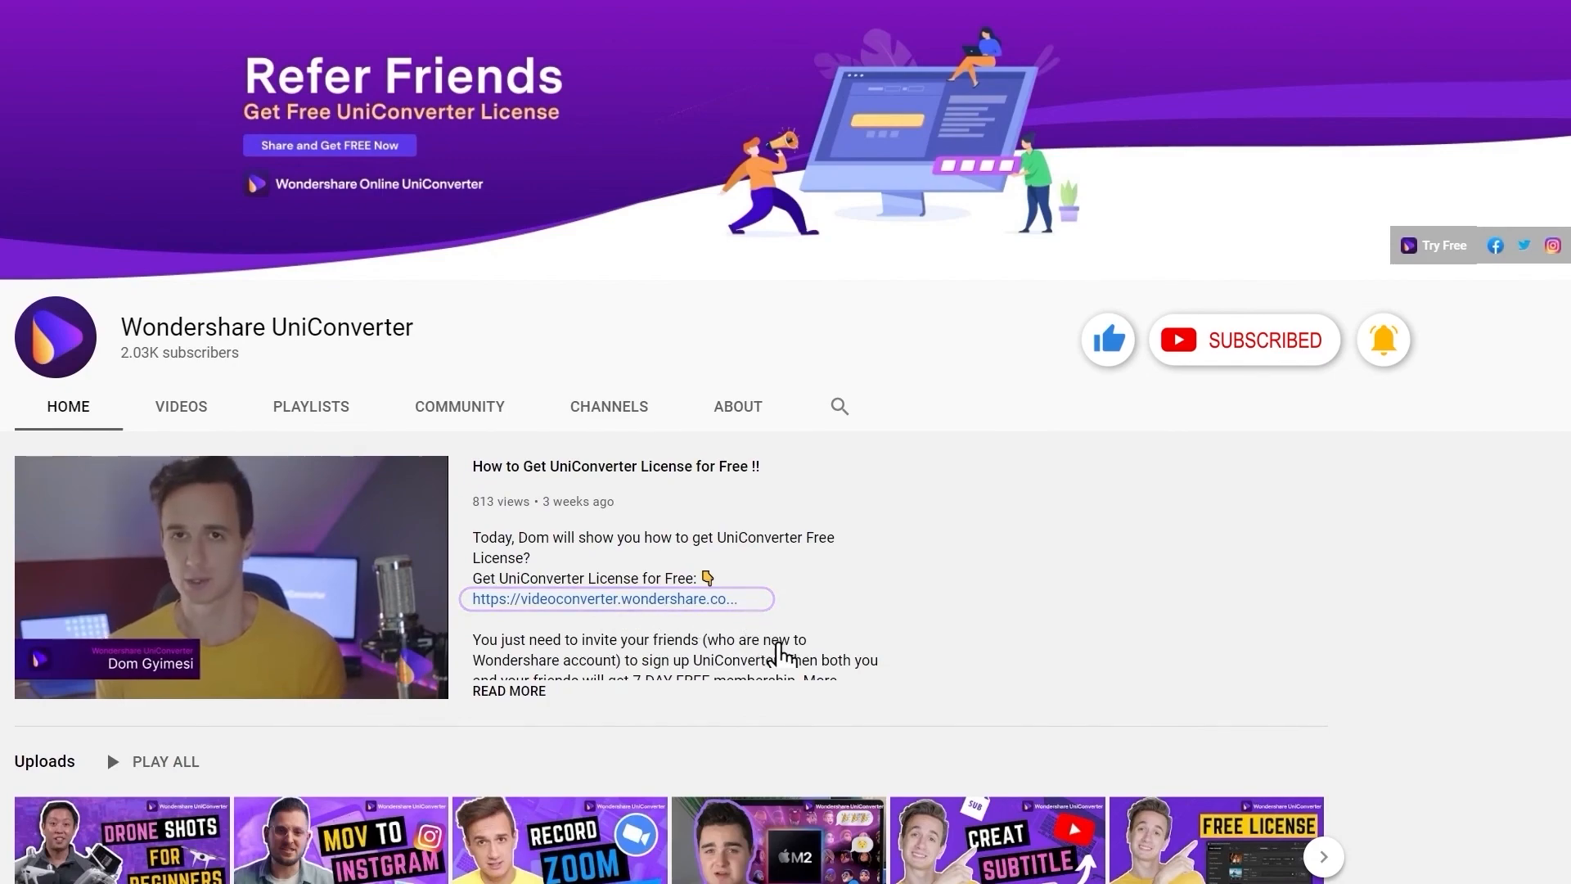